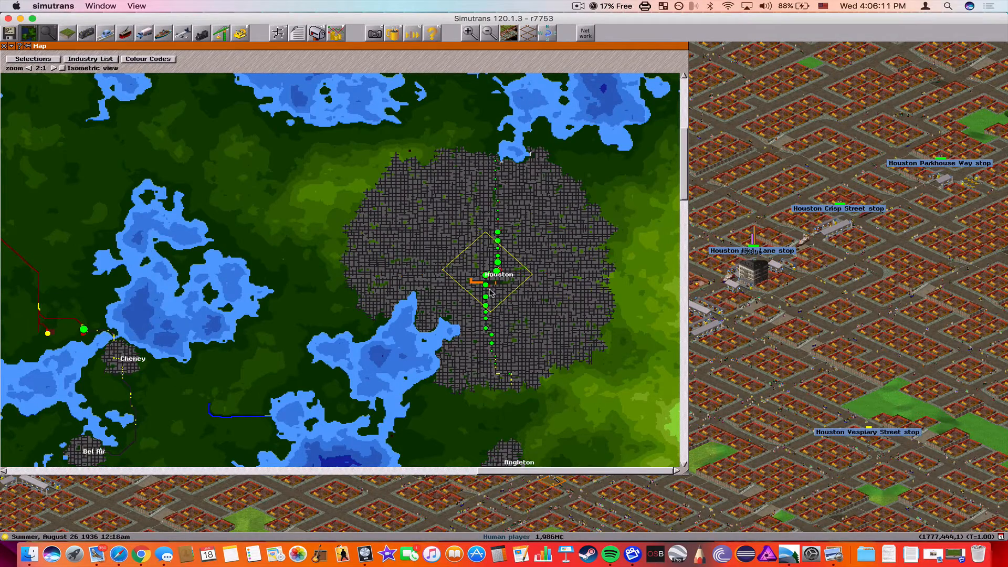
- Close the world map and open the Line Management list of transport lines
click(7, 45)
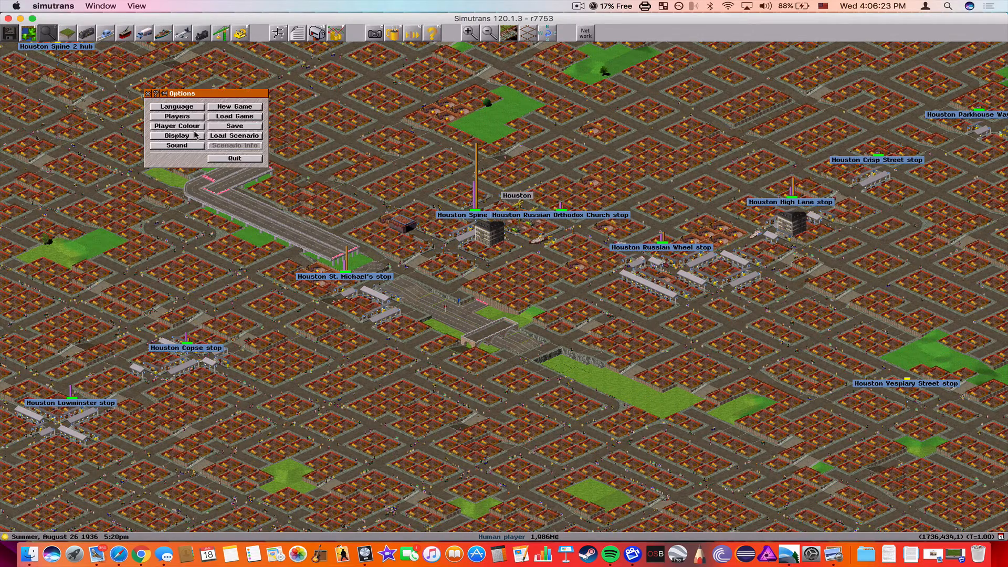
click(177, 135)
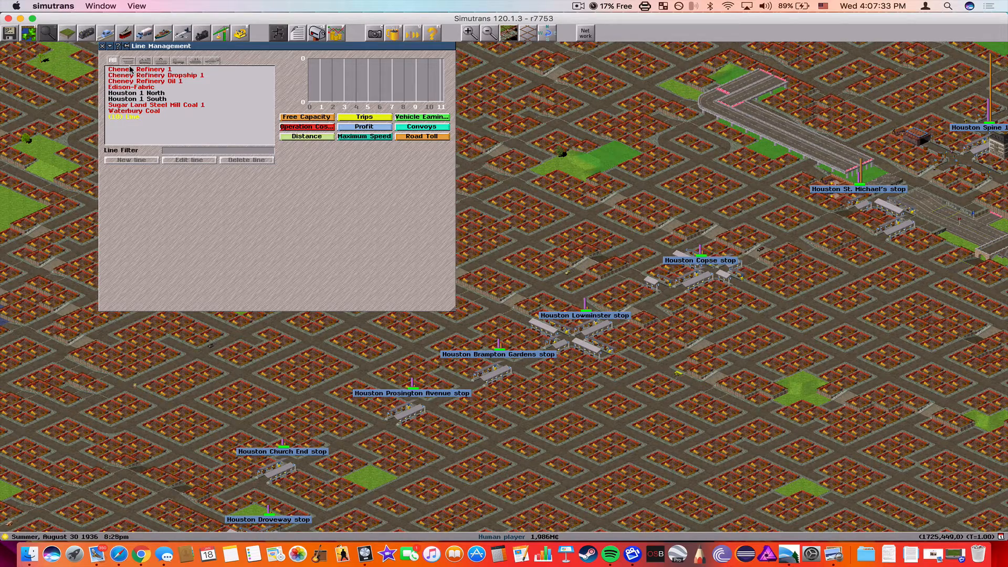
- Show the Cheney Refinery 1 line's stops, cargo and convoys with a profit chart plotted
click(138, 69)
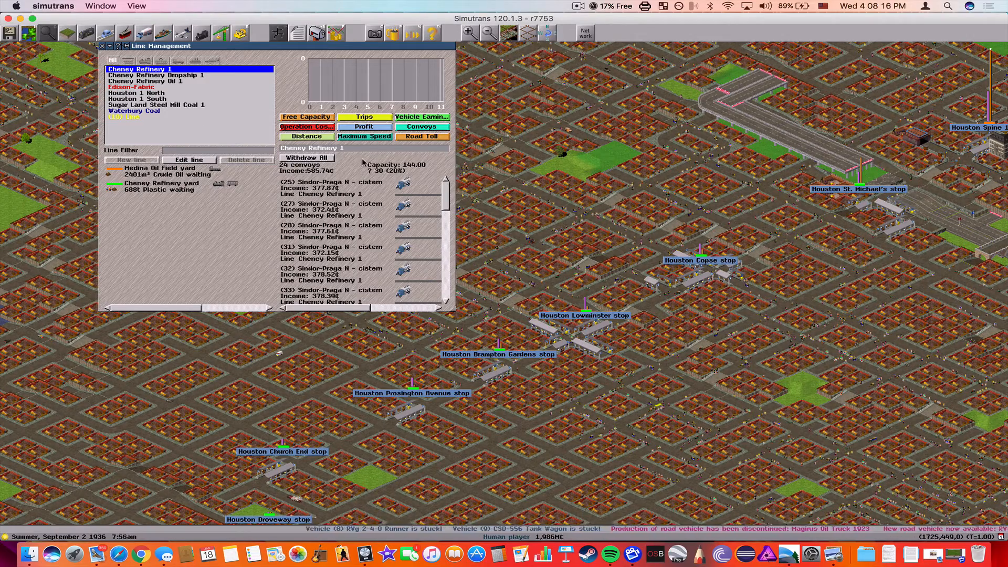
click(363, 127)
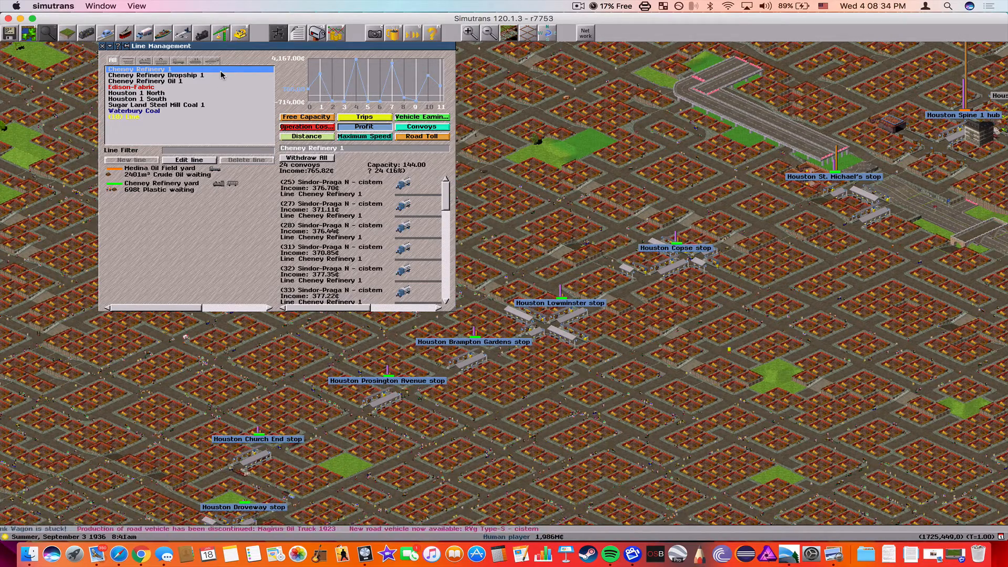
- Filter the line list to tram lines only
click(154, 74)
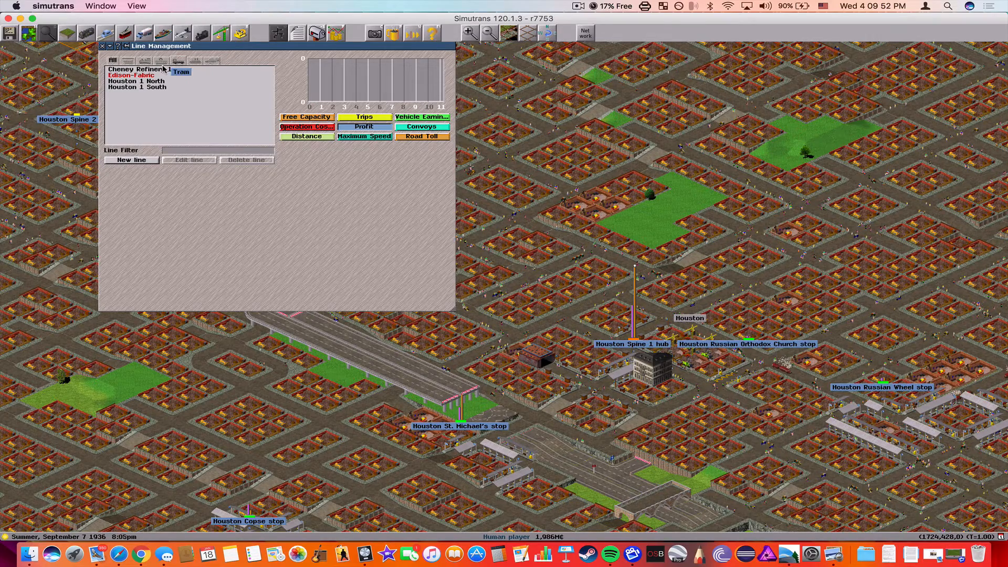
- Show Cheney Refinery 1's details and profit chart from the tram-only list
click(138, 69)
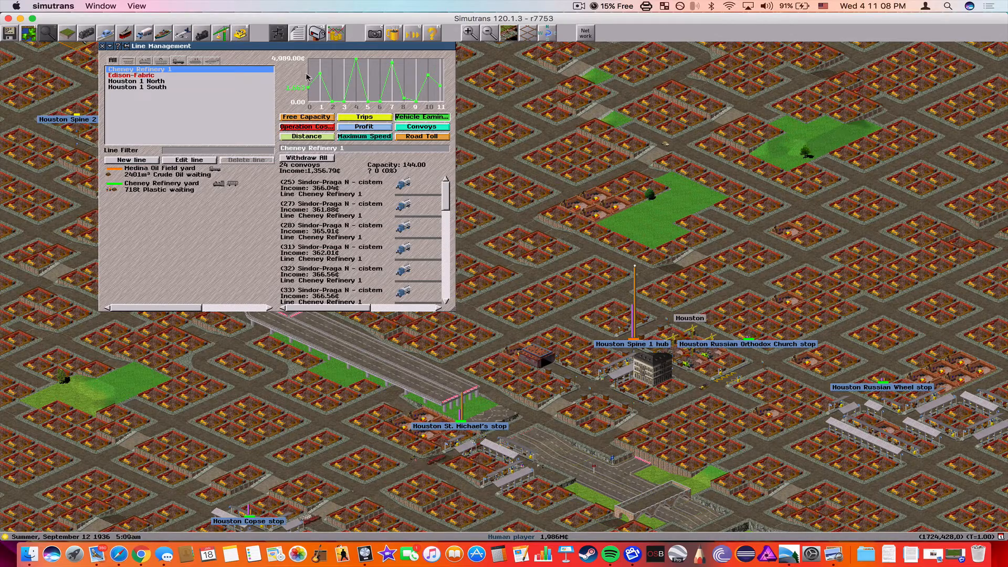
- Bring up the road-building tools over the Cheney Refinery 1 line details
click(364, 127)
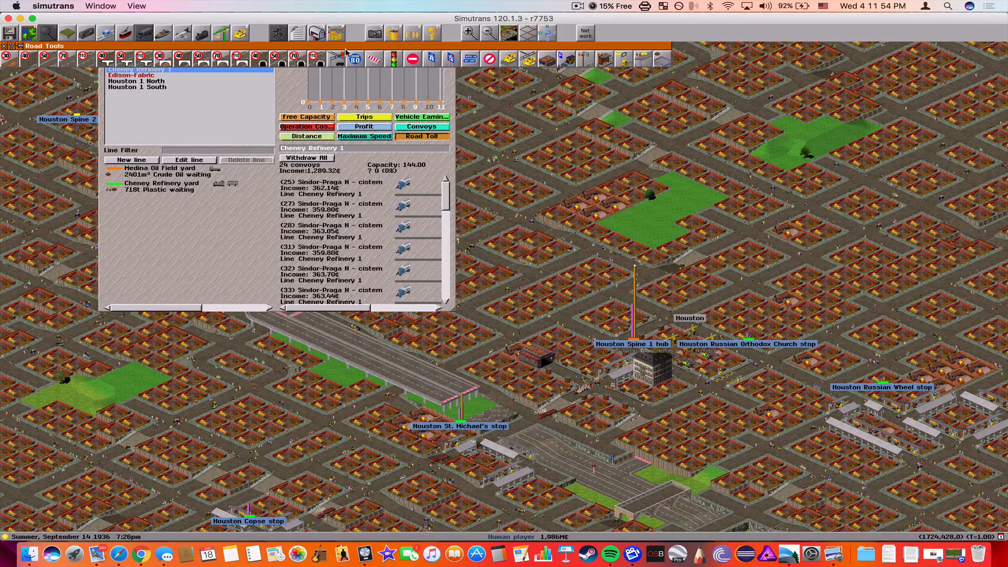
- Dismiss the Road Tools bar and open the garage depot's convoy builder
click(240, 33)
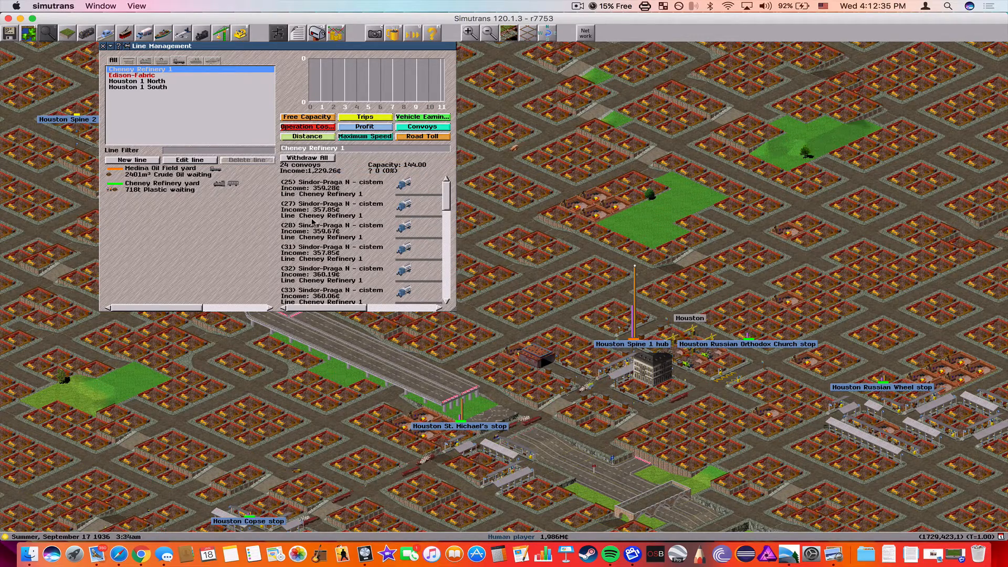
click(105, 45)
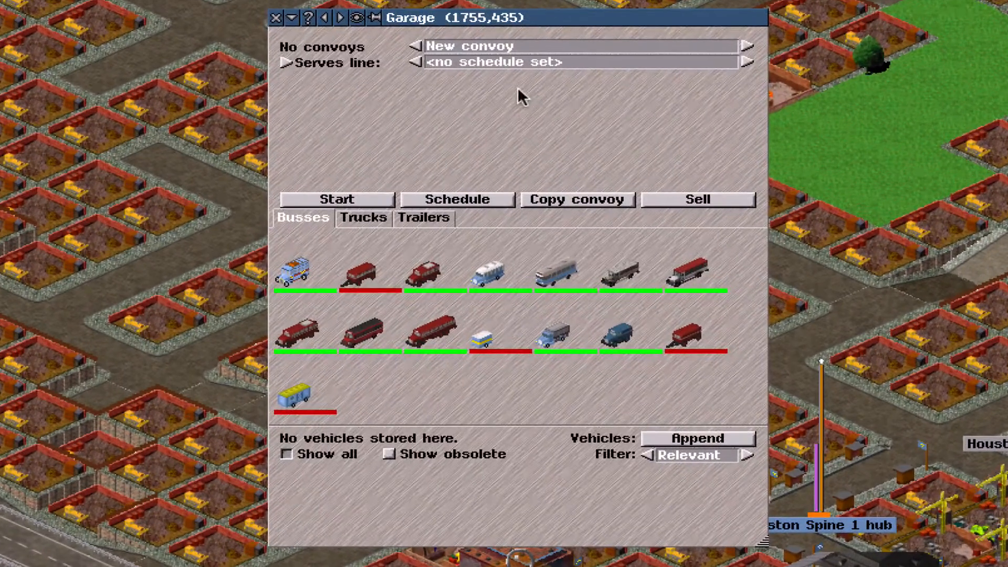
- Buy a passenger trailer bus convoy in the garage and sell it again
click(487, 334)
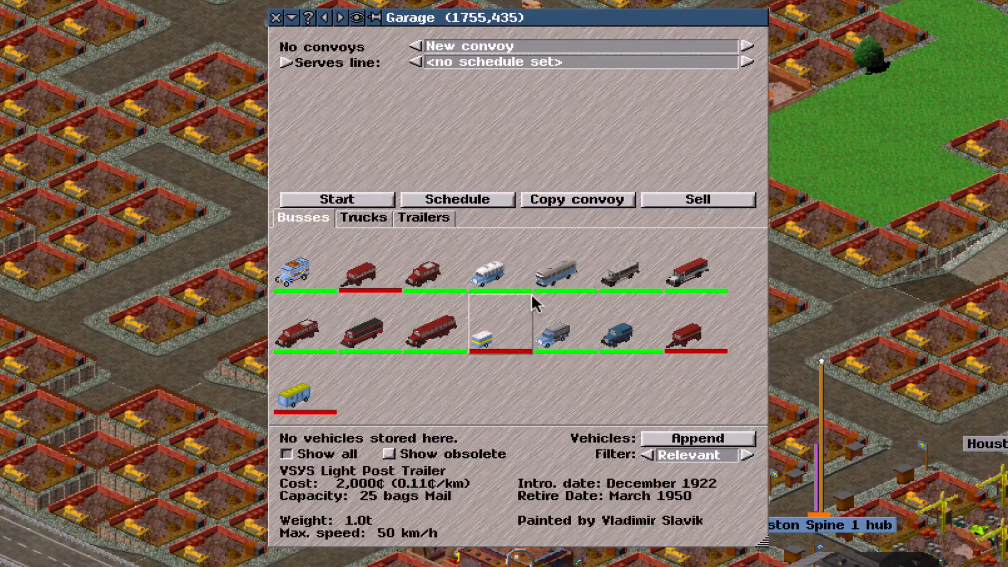
click(370, 273)
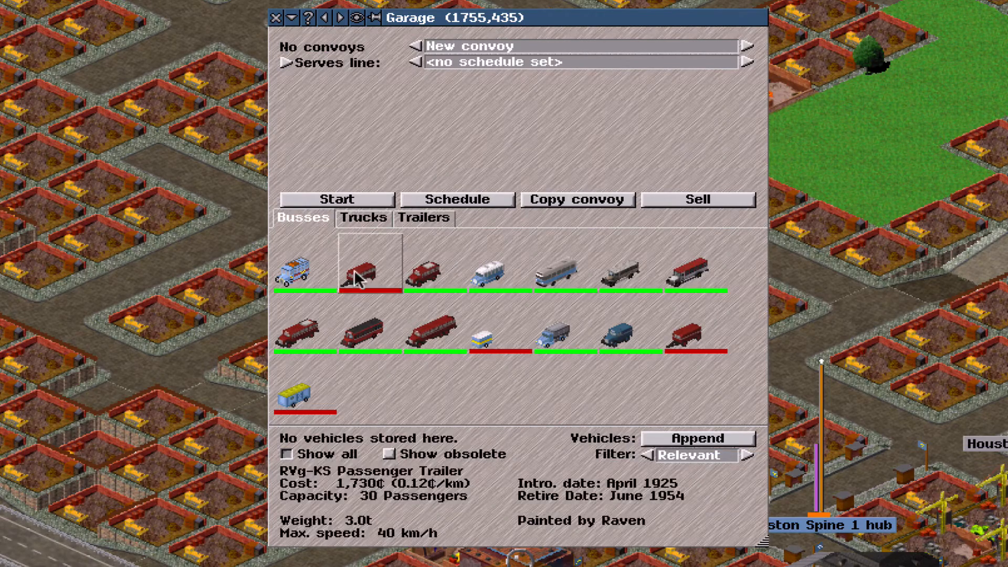
click(431, 339)
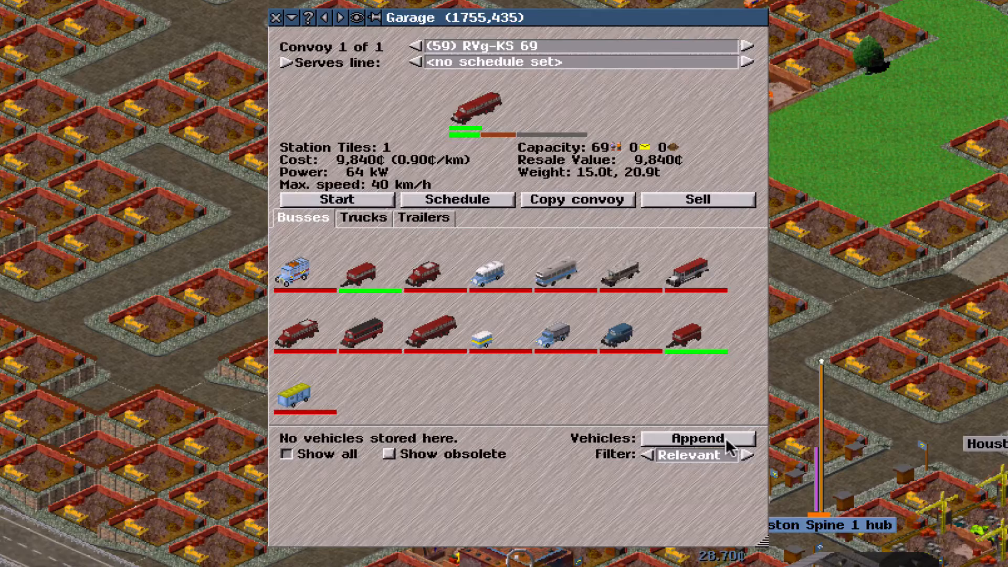
click(696, 198)
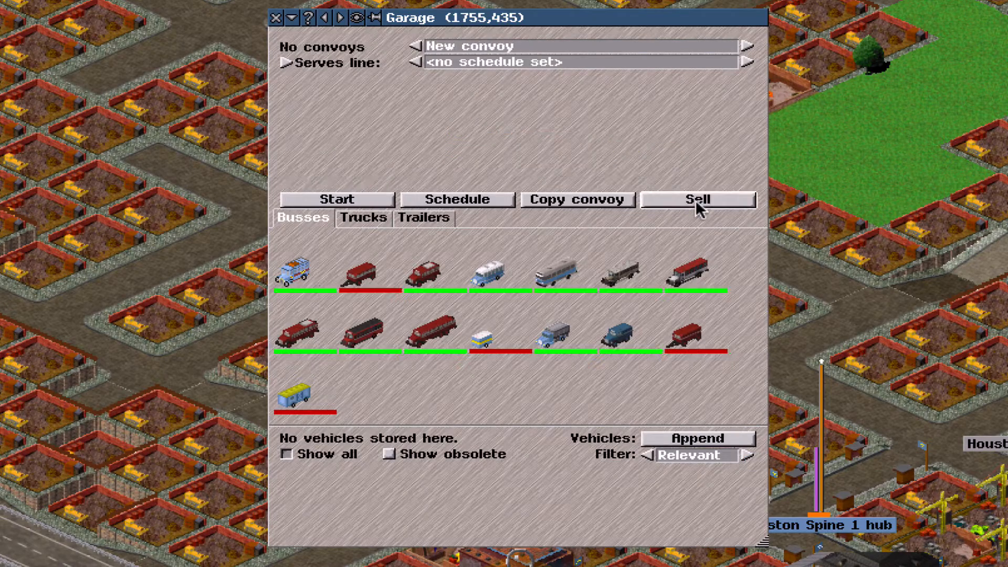
mouse_move(683, 441)
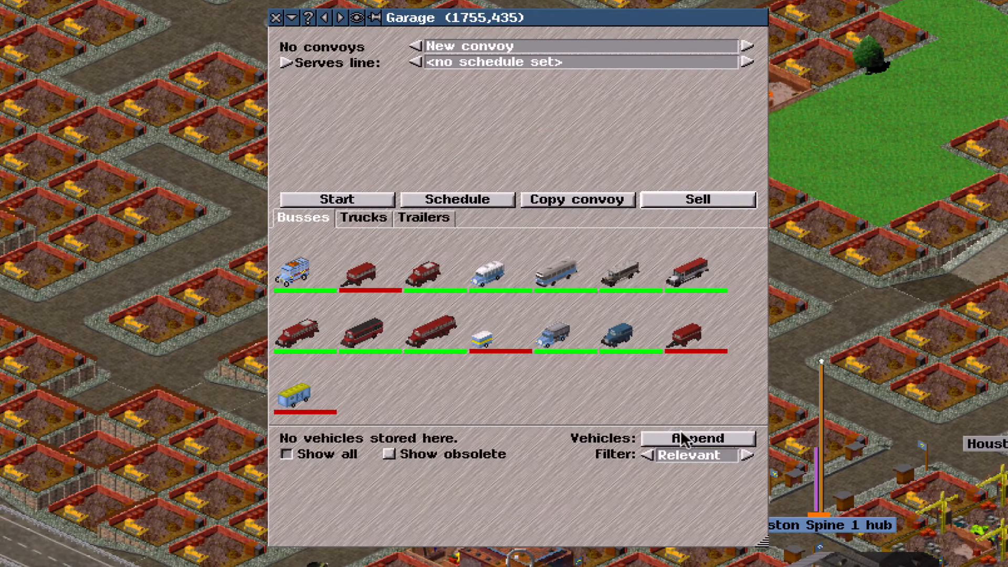
mouse_move(511, 491)
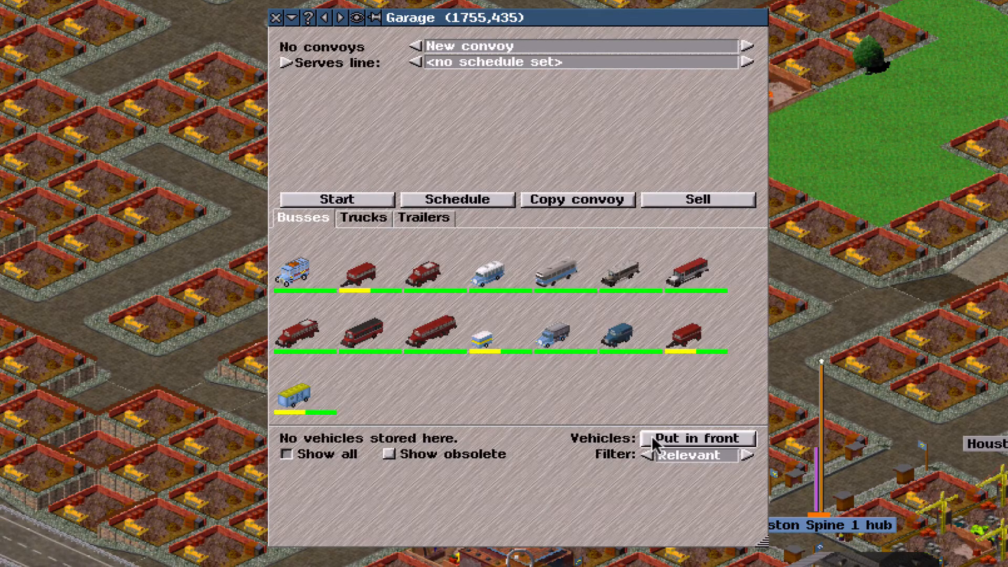
mouse_move(615, 443)
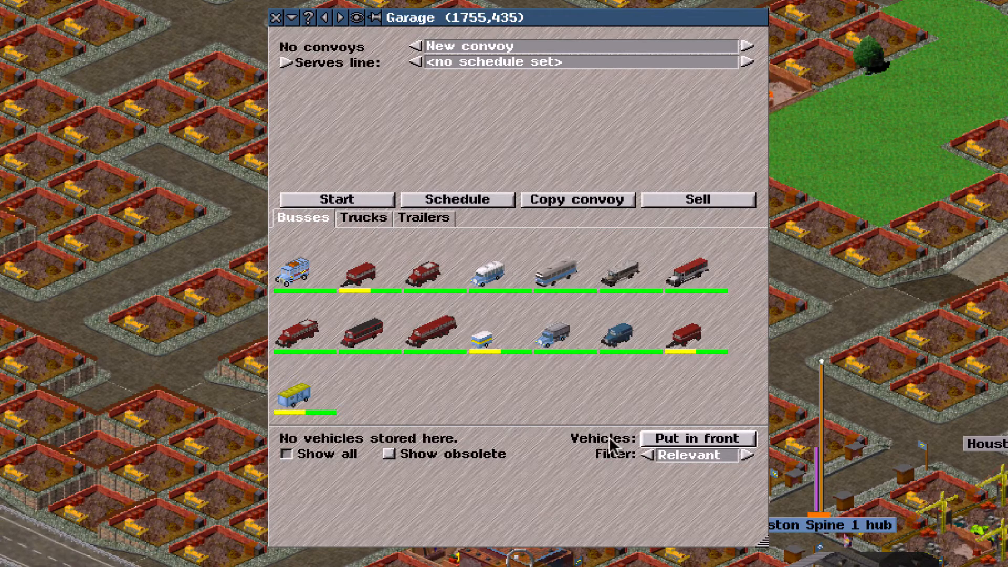
mouse_move(692, 438)
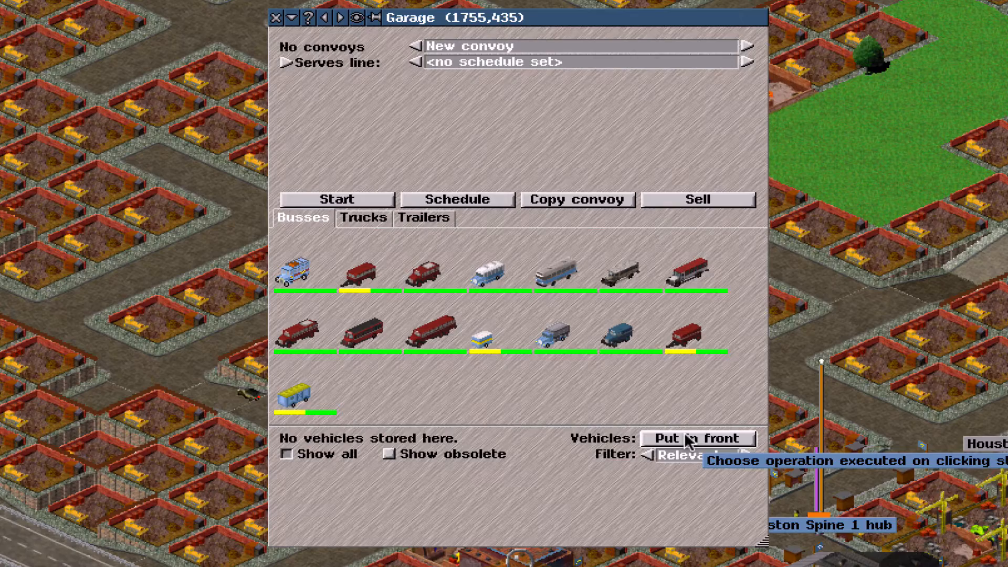
click(423, 217)
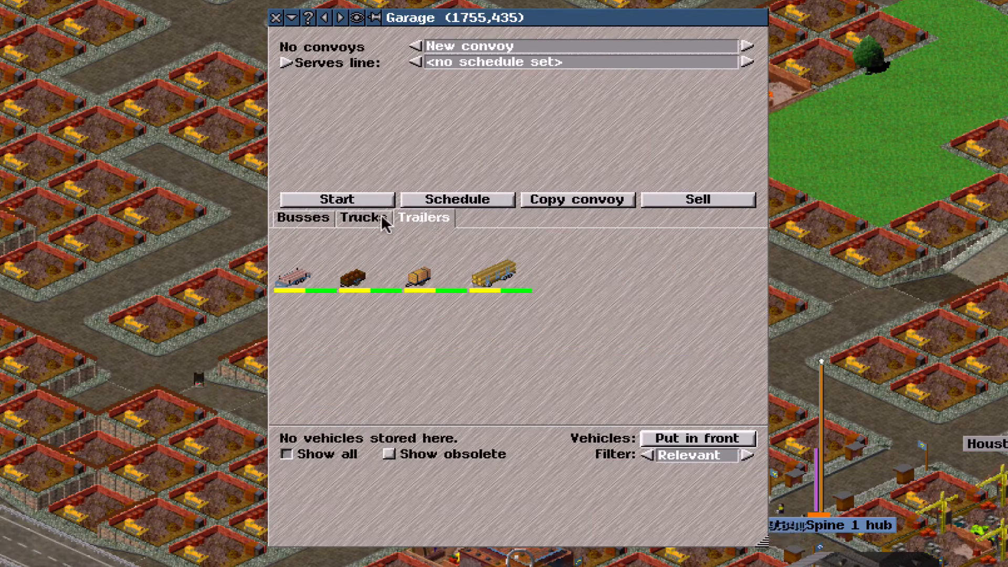
click(698, 438)
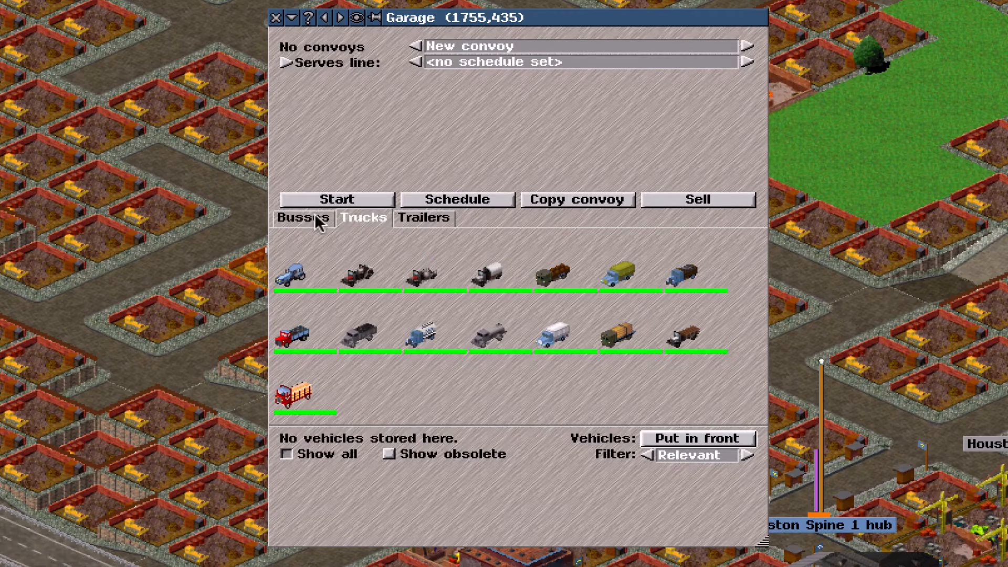
click(303, 218)
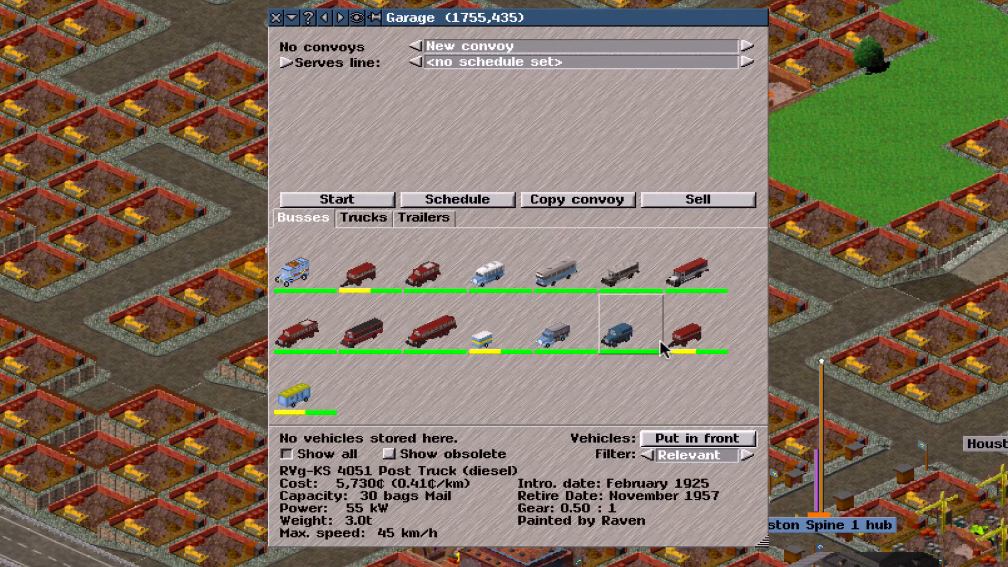
click(679, 337)
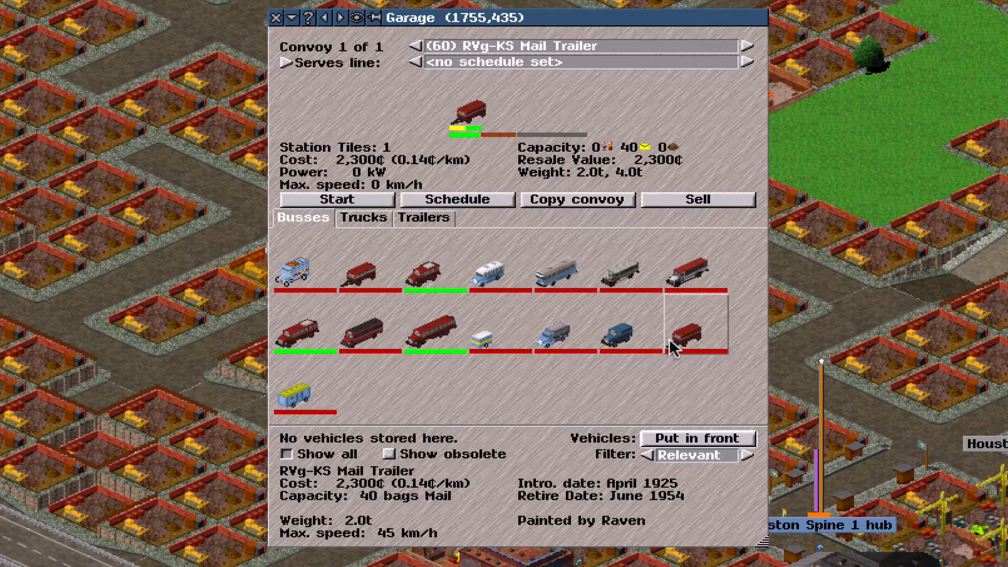
click(427, 267)
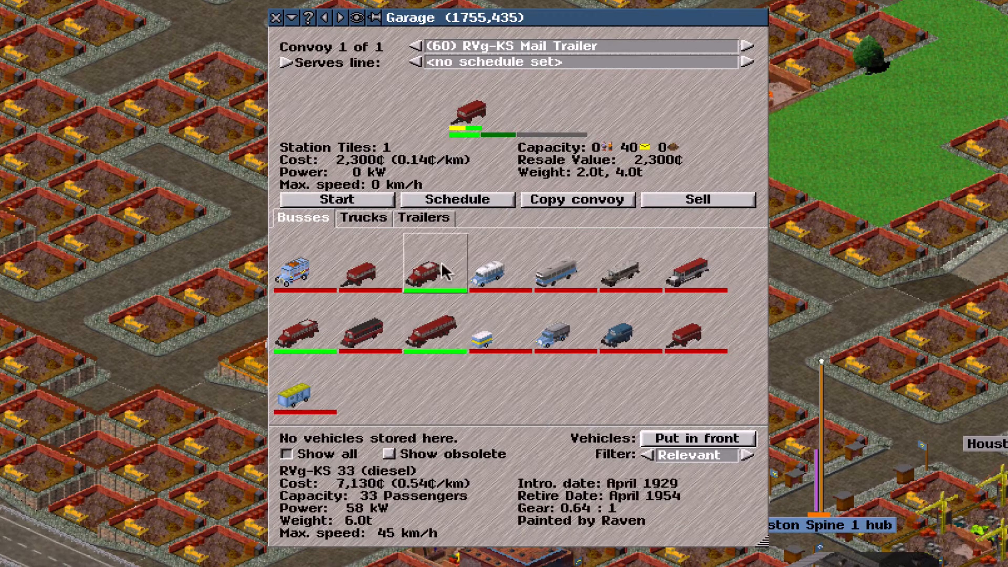
click(305, 389)
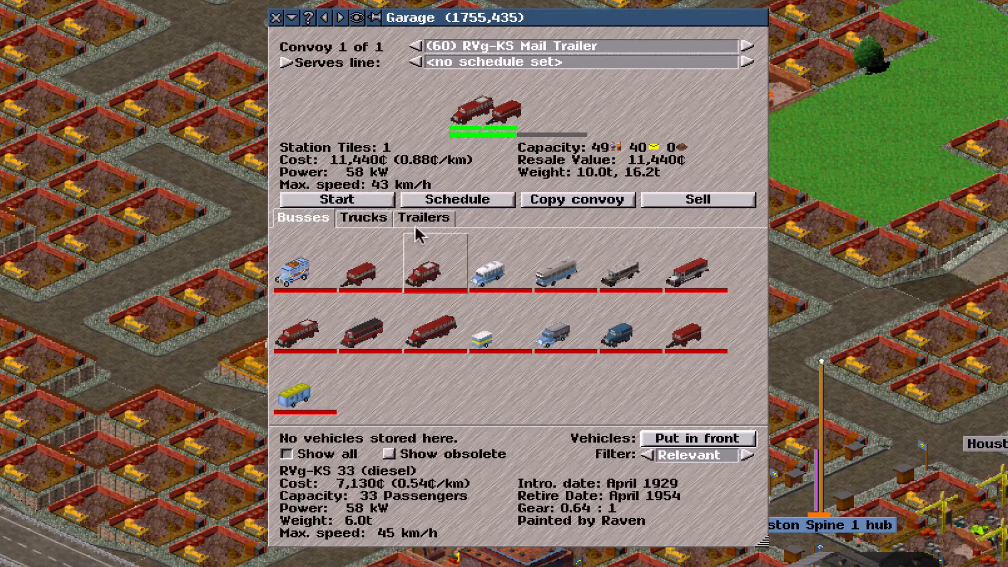
click(697, 198)
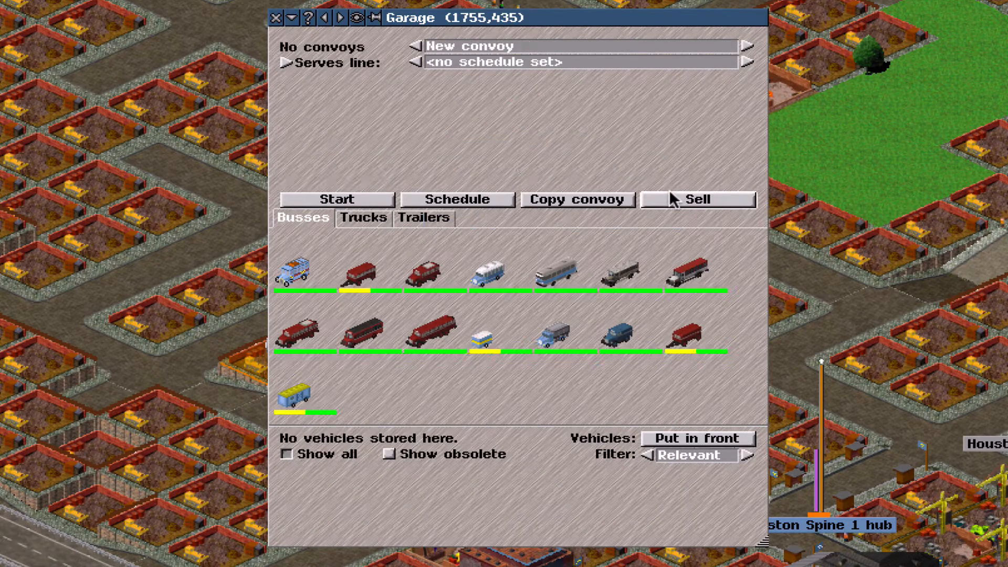
mouse_move(668, 476)
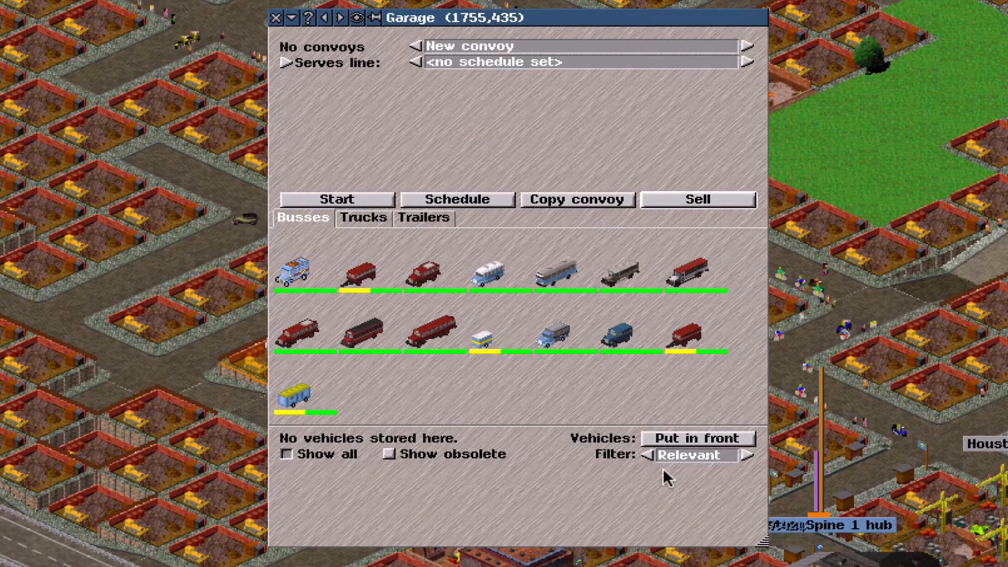
mouse_move(681, 469)
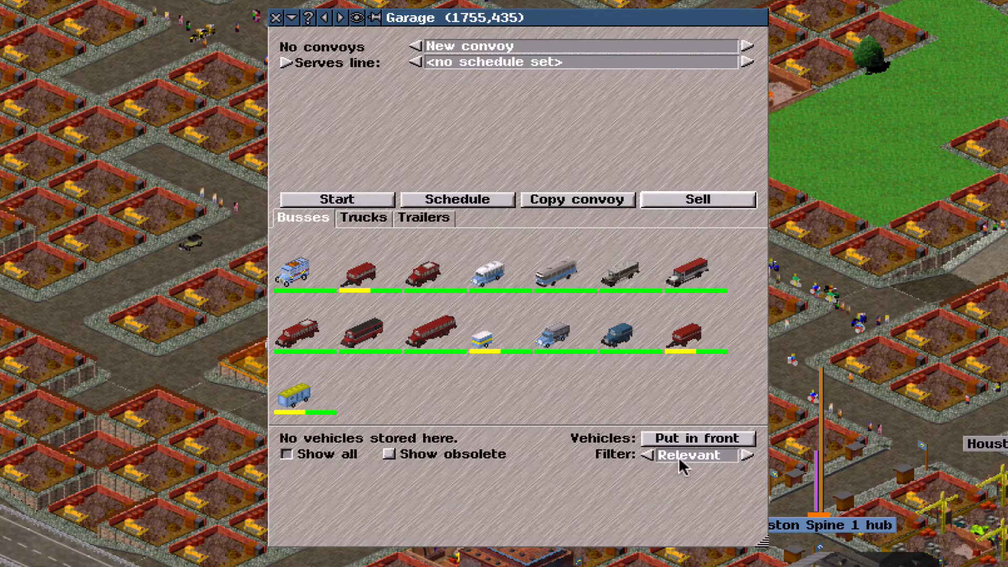
- Keep the Relevant cargo filter, list trucks including obsolete ones and buy an MHz Tractor convoy
click(693, 454)
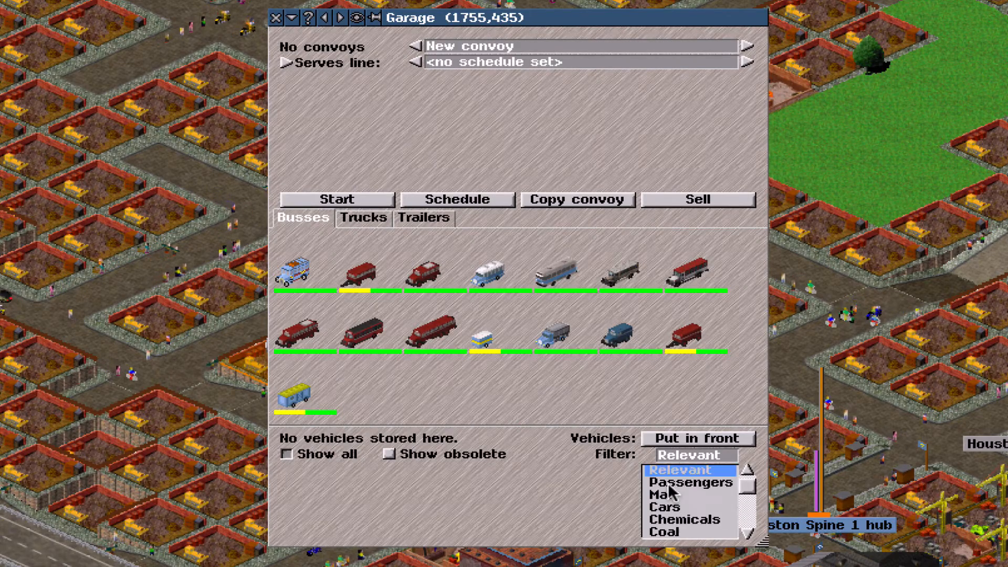
click(694, 455)
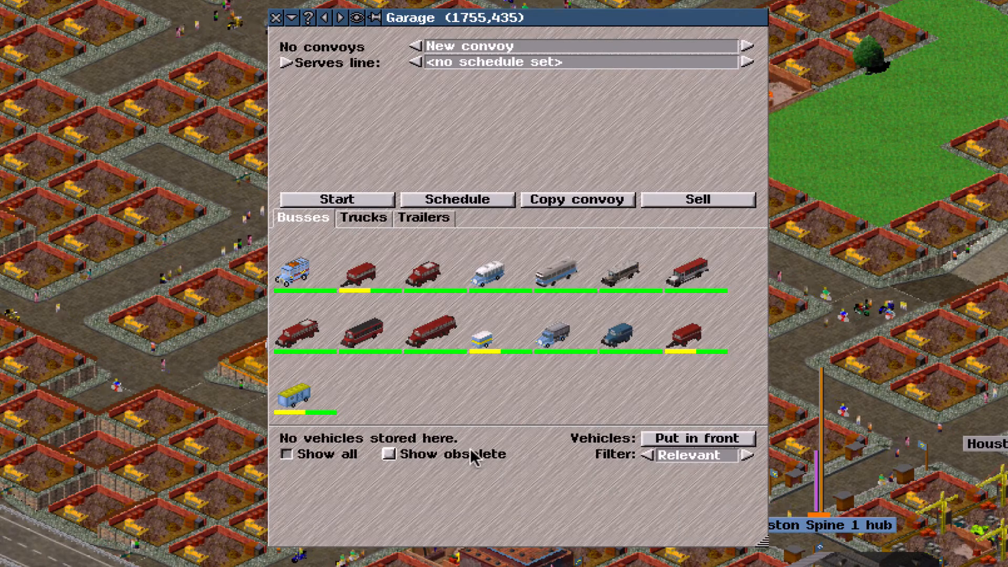
click(363, 218)
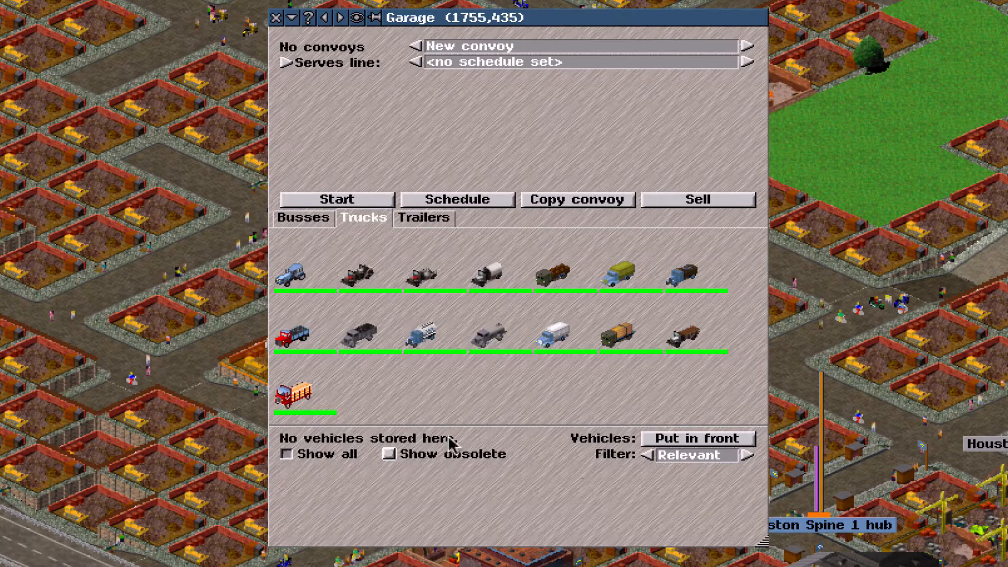
click(691, 270)
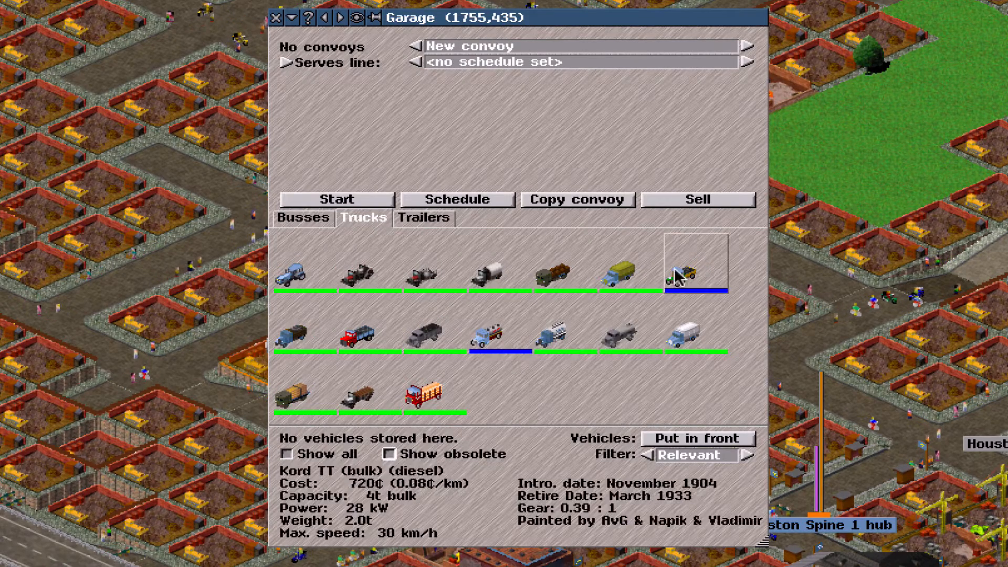
click(423, 272)
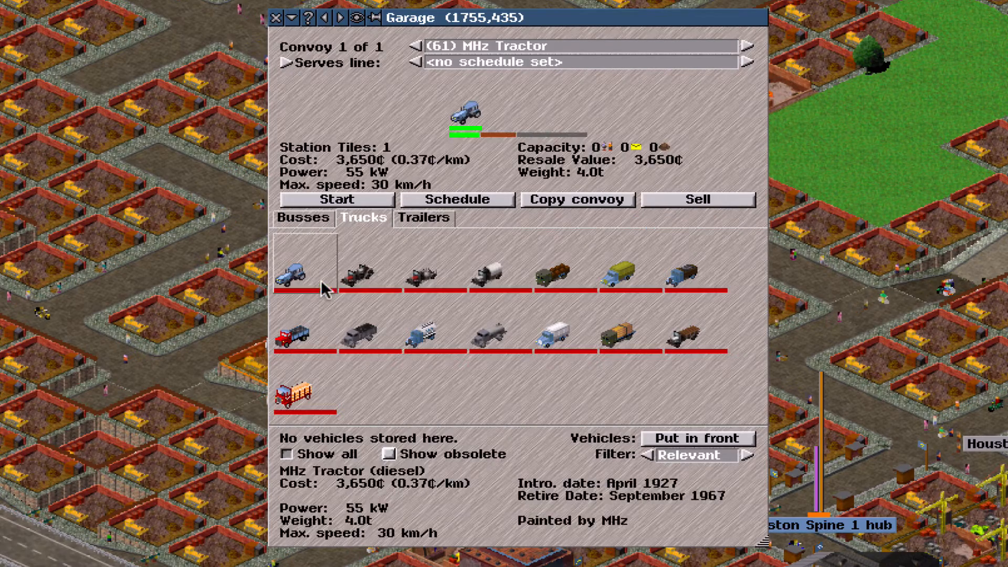
- Copy the MHz Tractor convoy up to Convoy 4 of 4, leave it unscheduled and close the garage
click(576, 199)
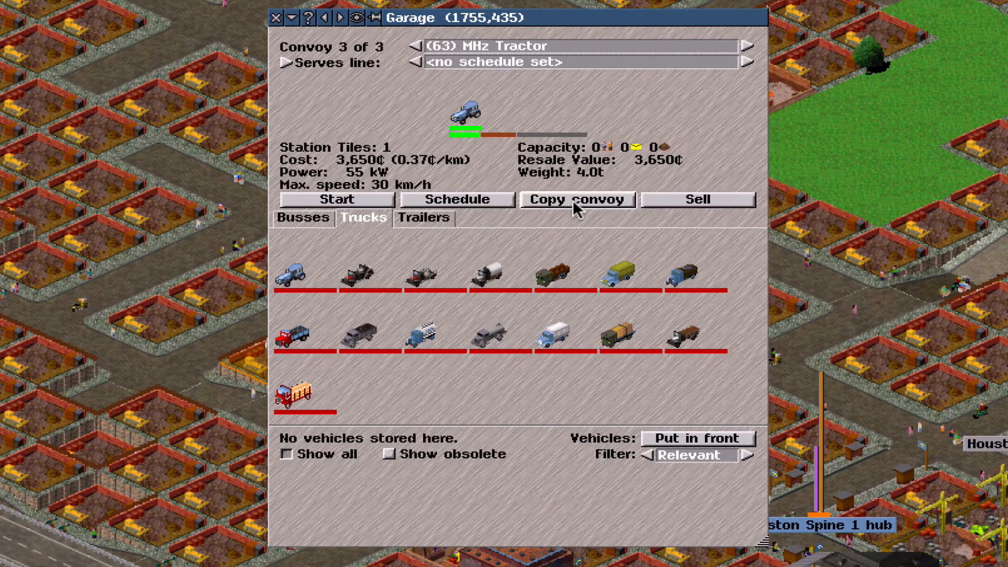
click(576, 200)
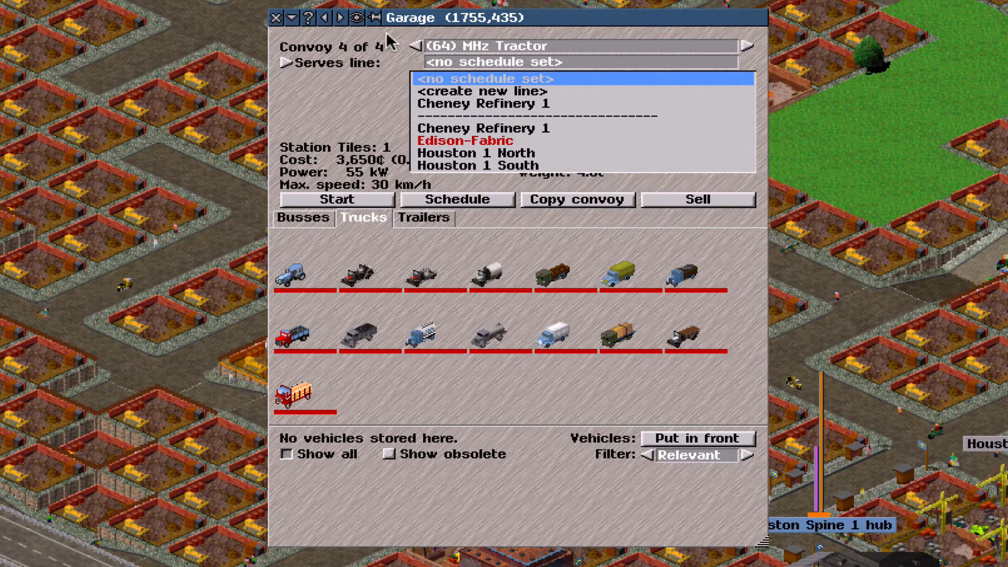
click(485, 77)
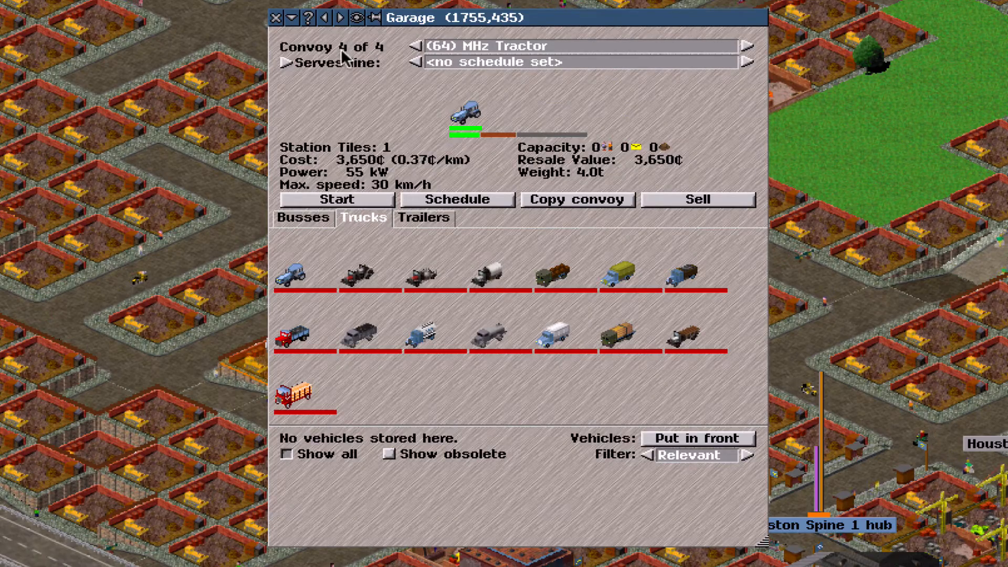
click(276, 18)
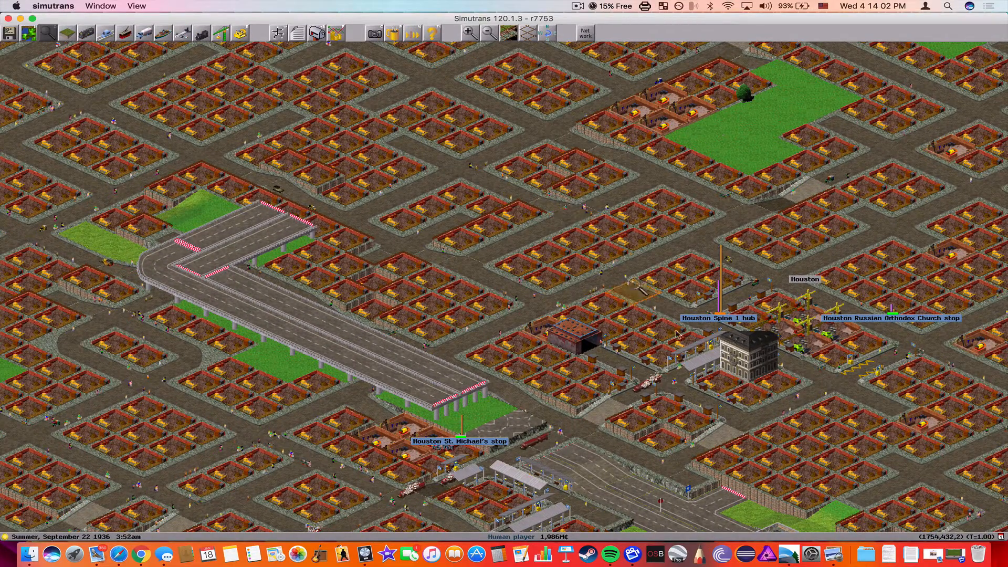
- Review Houston Spine 1 hub's waiting passengers sorted by destination, via (detail) and via (amount), then show Houston Russian Wheel stop
click(718, 317)
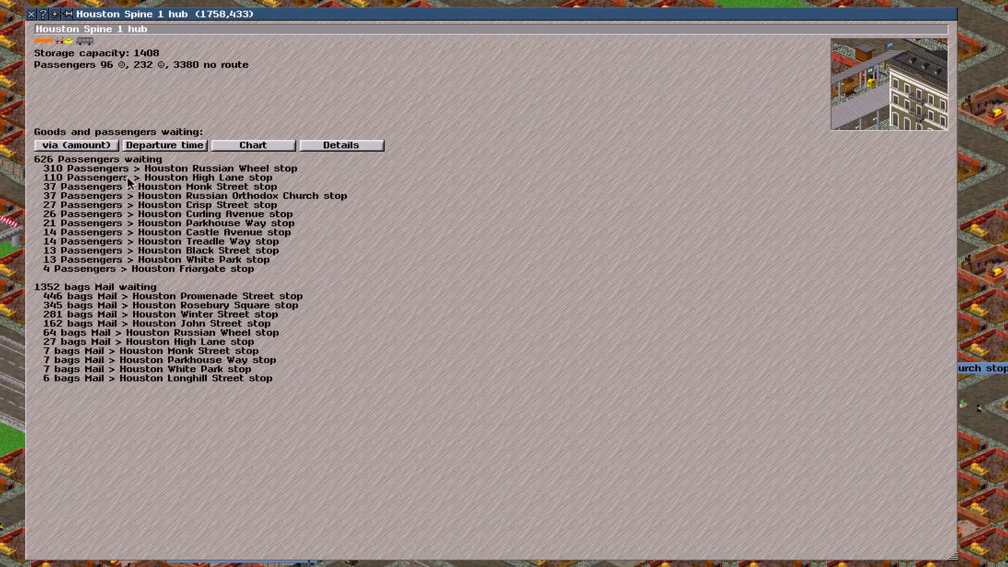
mouse_move(164, 145)
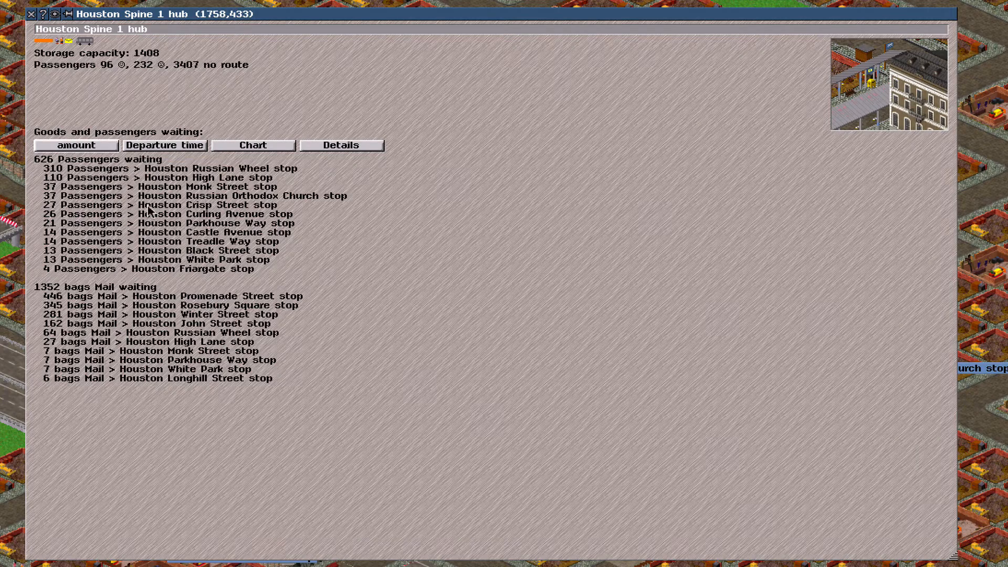
click(76, 144)
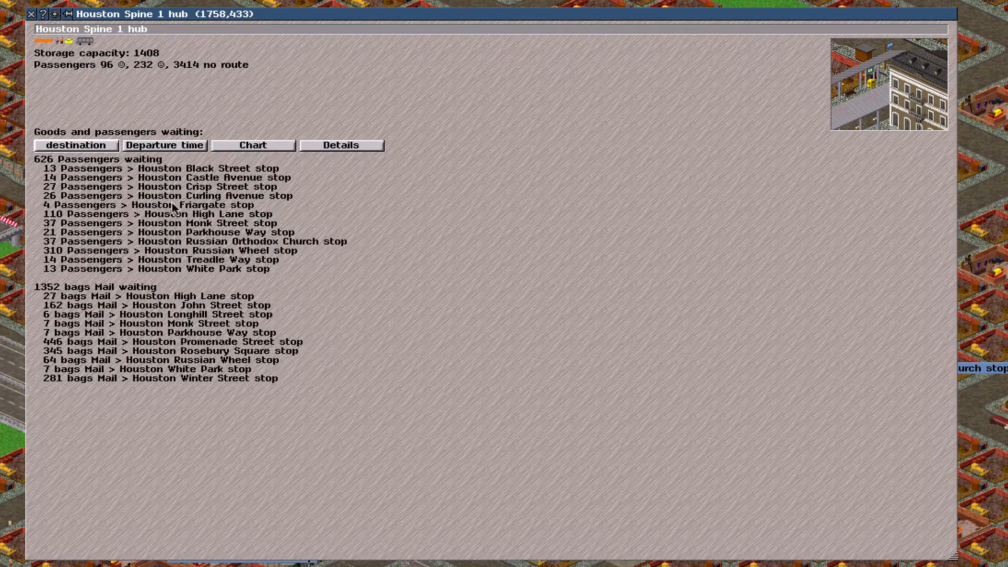
mouse_move(182, 375)
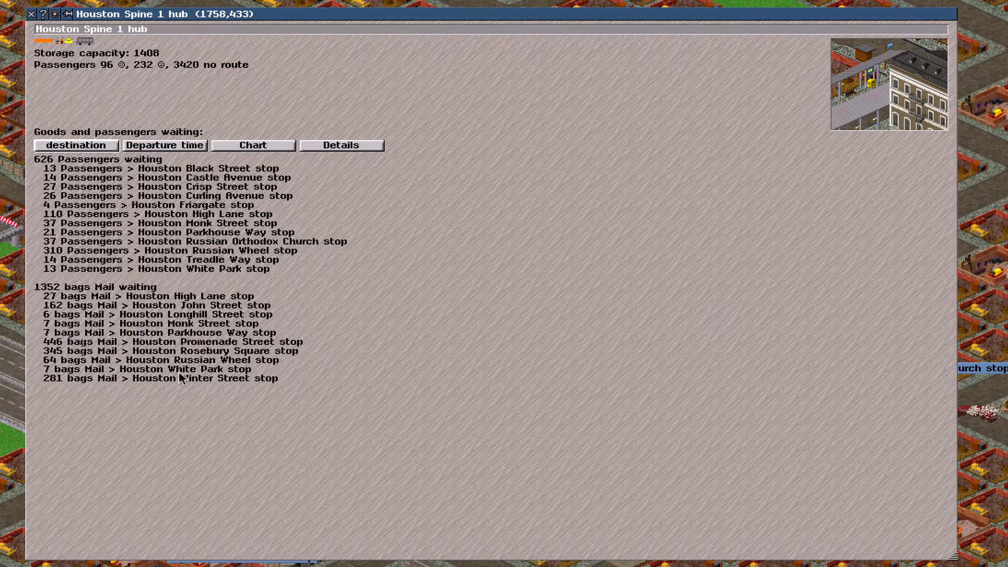
click(75, 144)
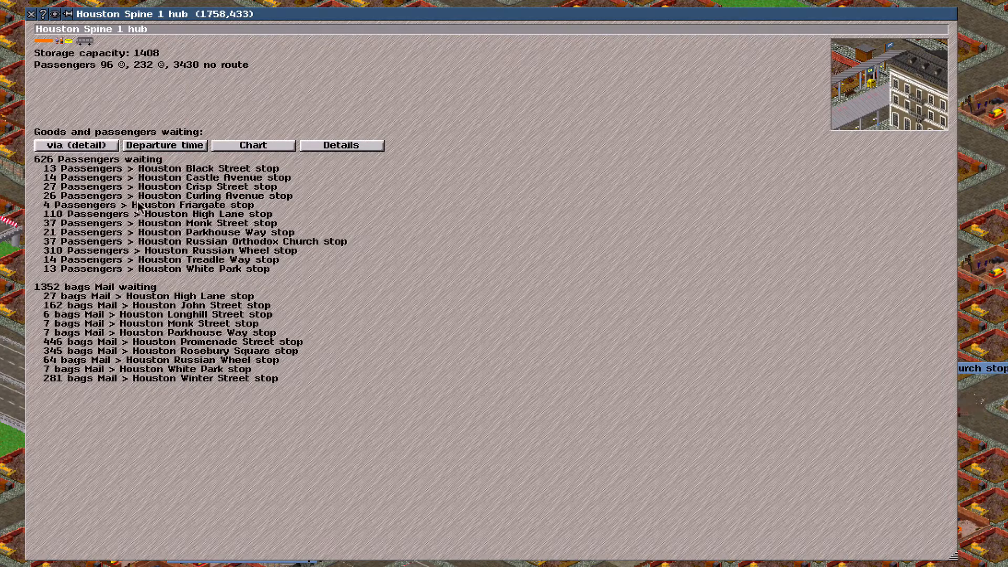
mouse_move(116, 170)
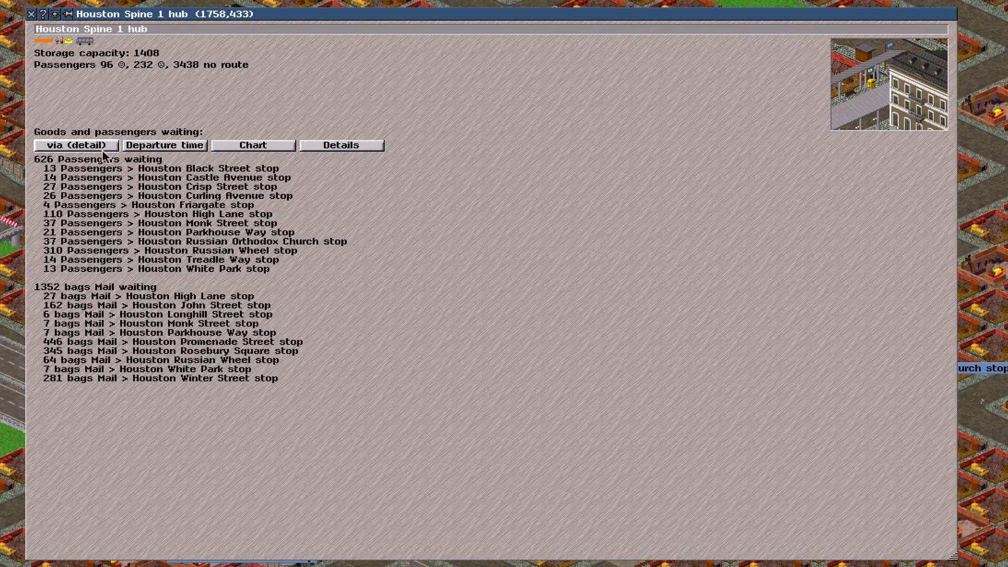
click(75, 145)
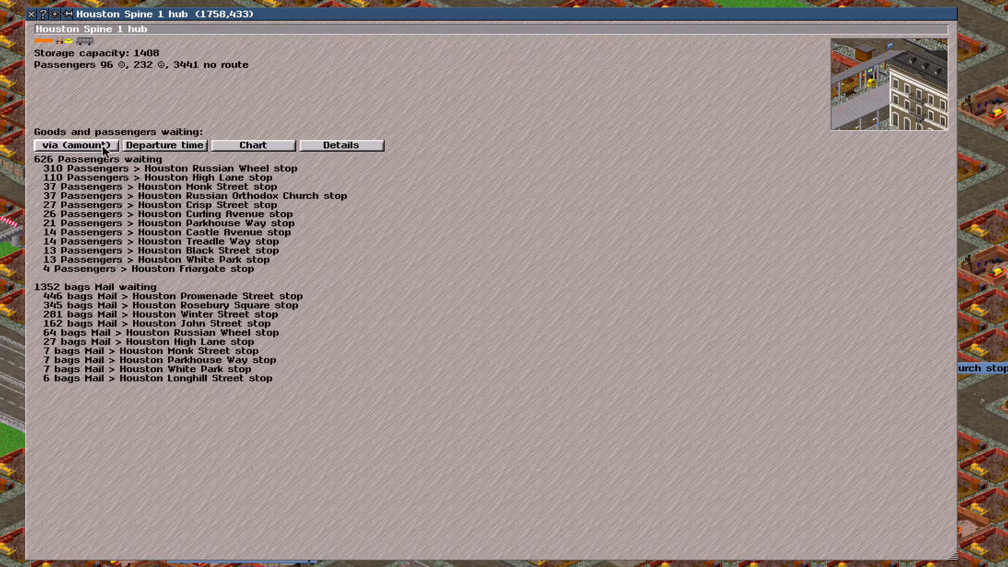
click(30, 13)
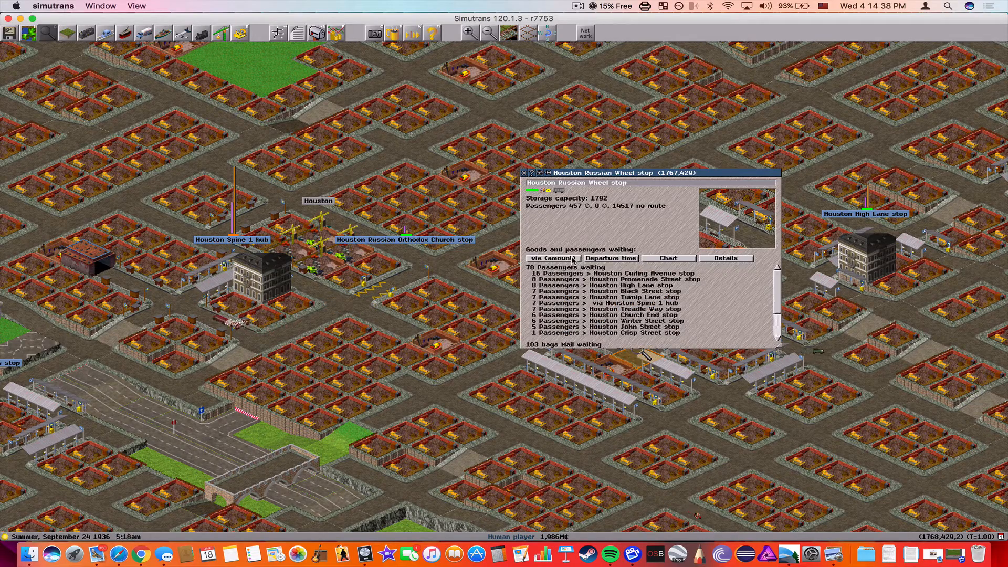
- Sort Russian Wheel's waiting list by amount, chart the Unhappy passengers series, then open the Vehicle List
click(549, 259)
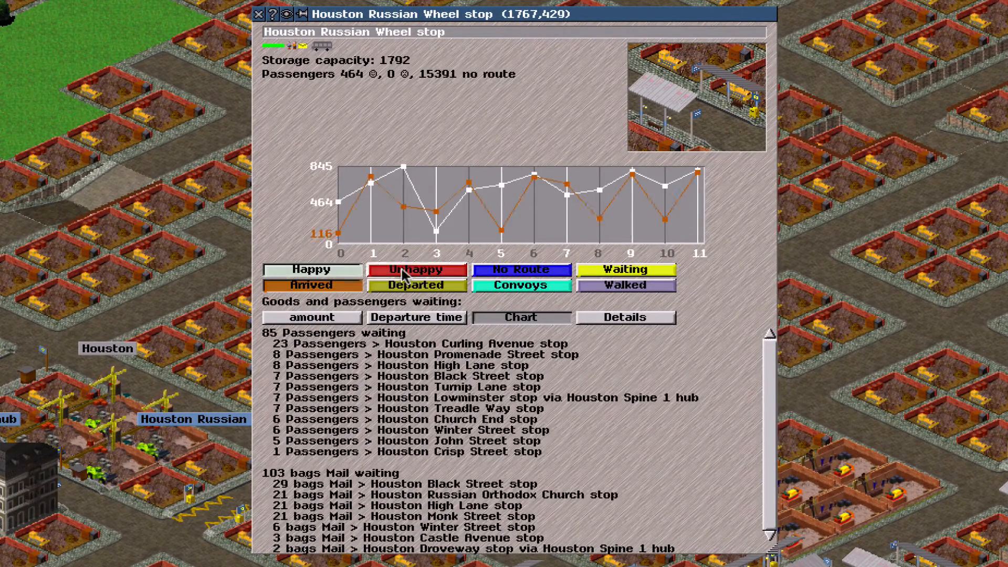
click(521, 270)
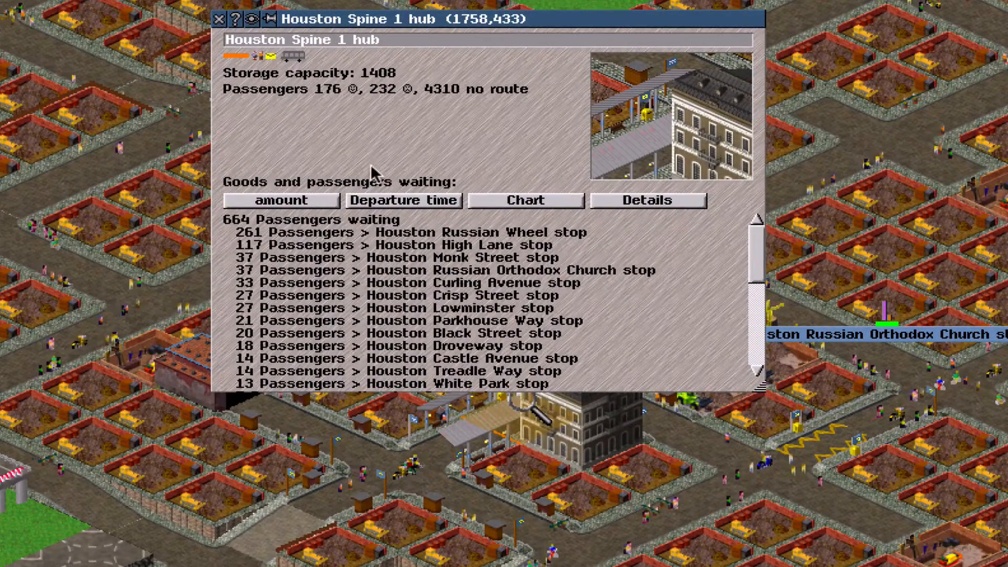
click(525, 200)
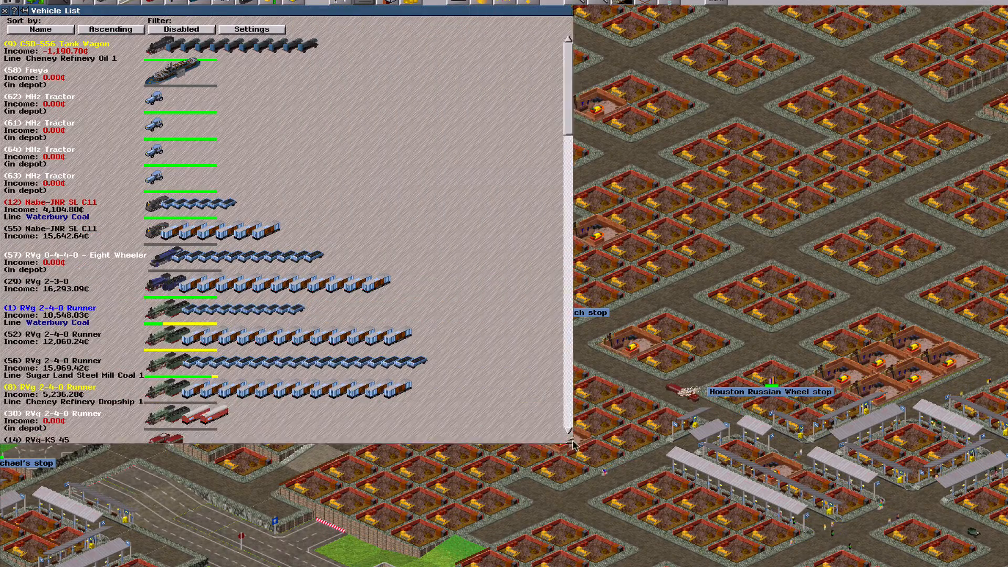
- Rank the Vehicle List by Income, review the RVg 2-3-0 train, and dismiss its details
scroll(down, 3)
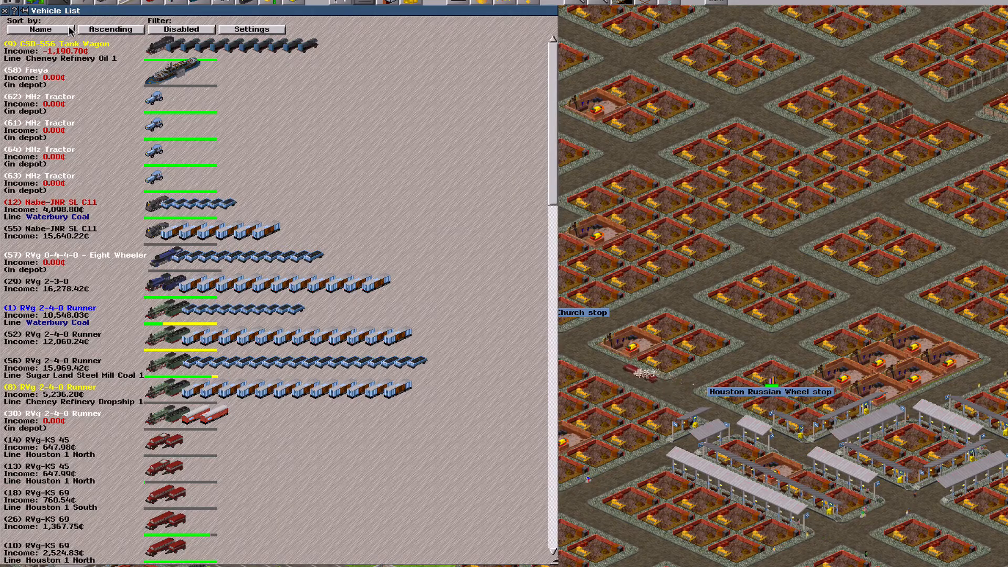
click(41, 29)
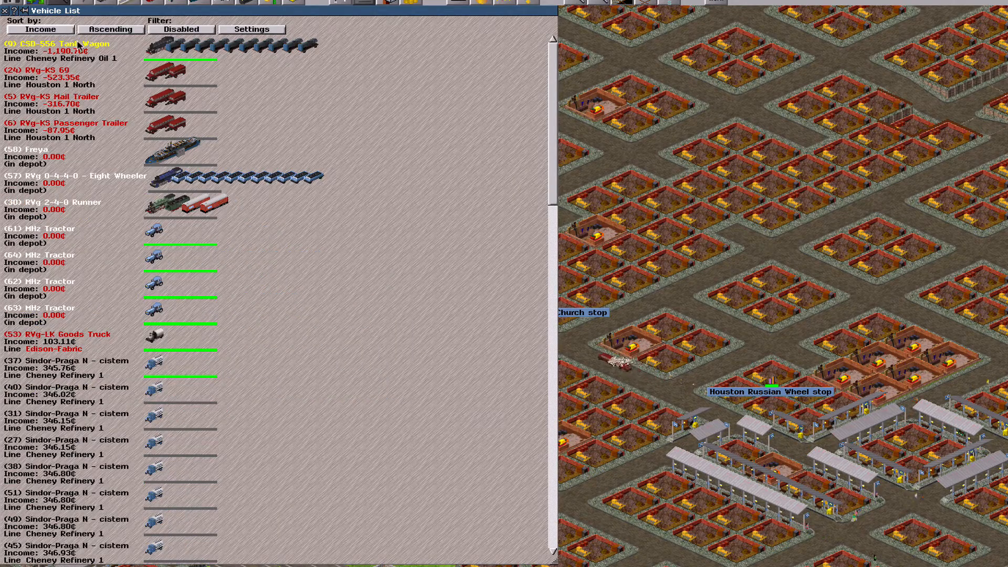
scroll(down, 3)
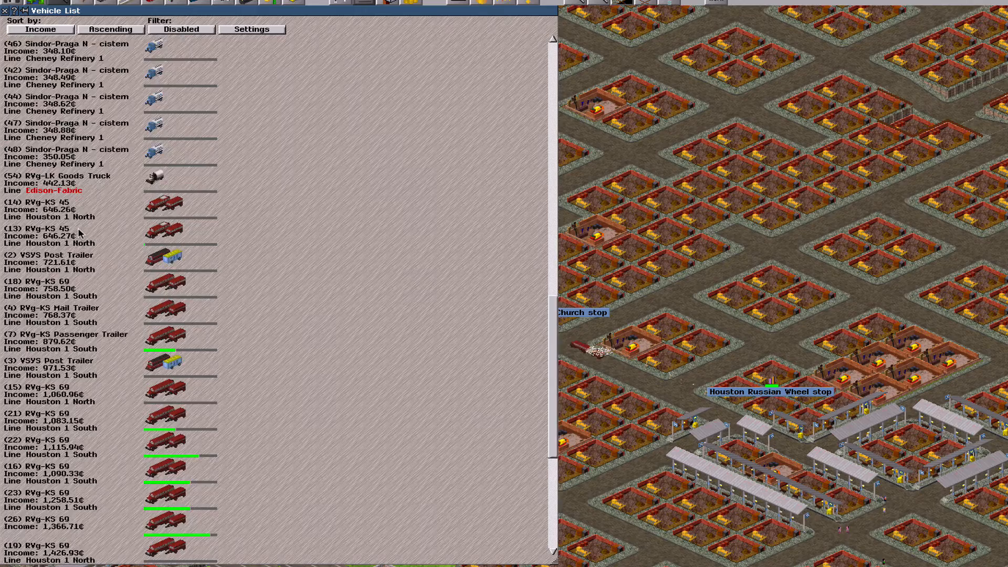
scroll(down, 3)
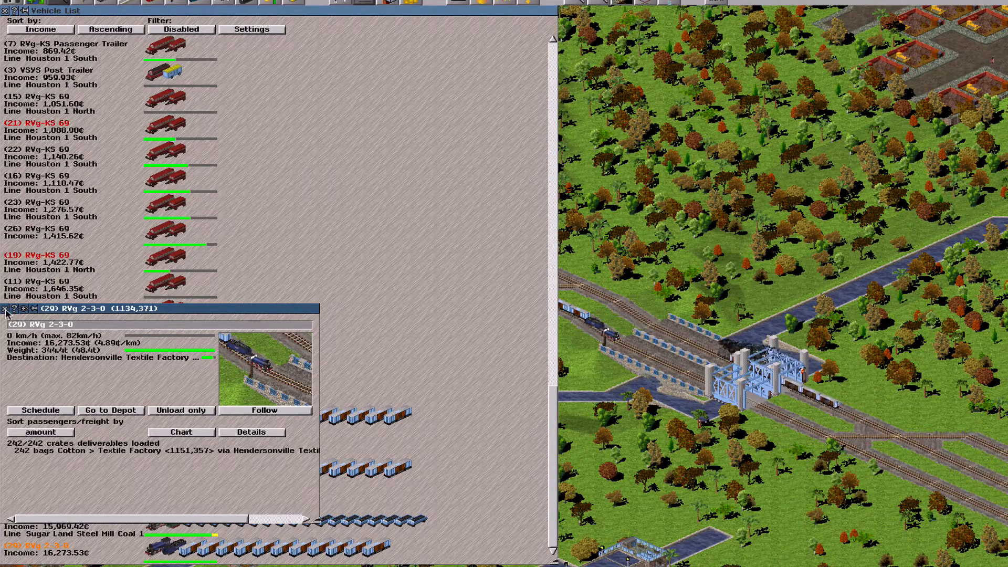
click(7, 309)
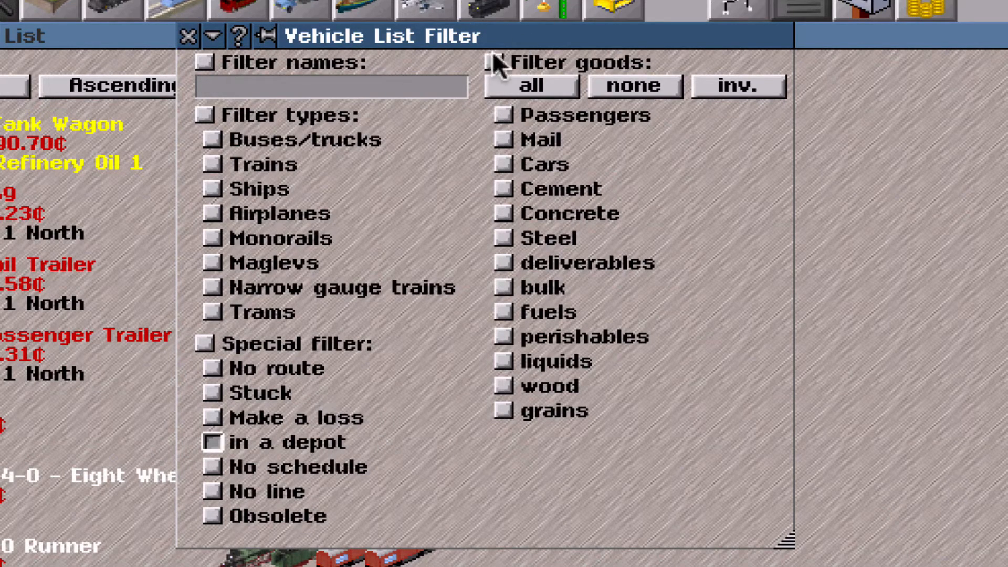
mouse_move(215, 351)
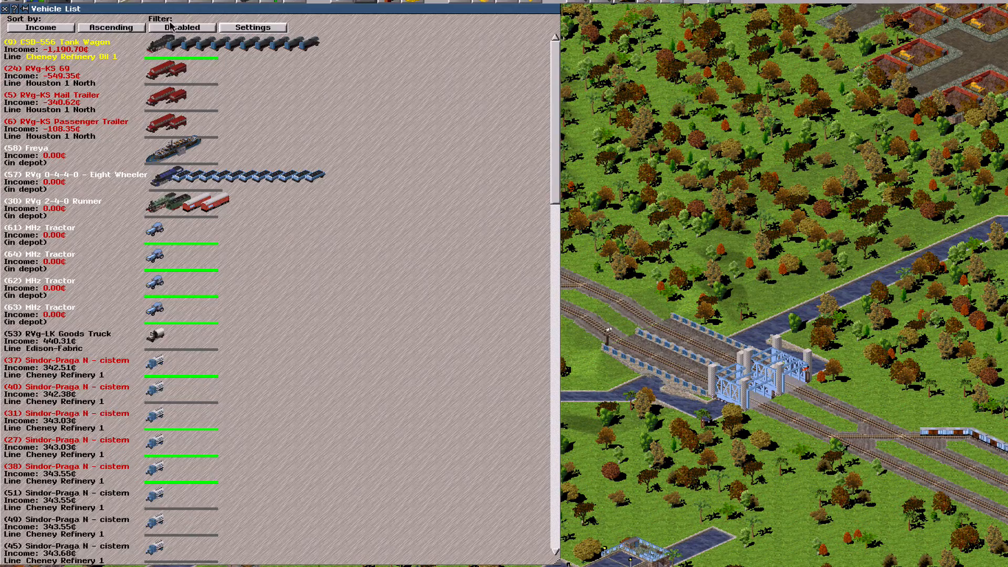
- Filter the Vehicle List to in-depot vehicles only, then dismiss the list
click(182, 27)
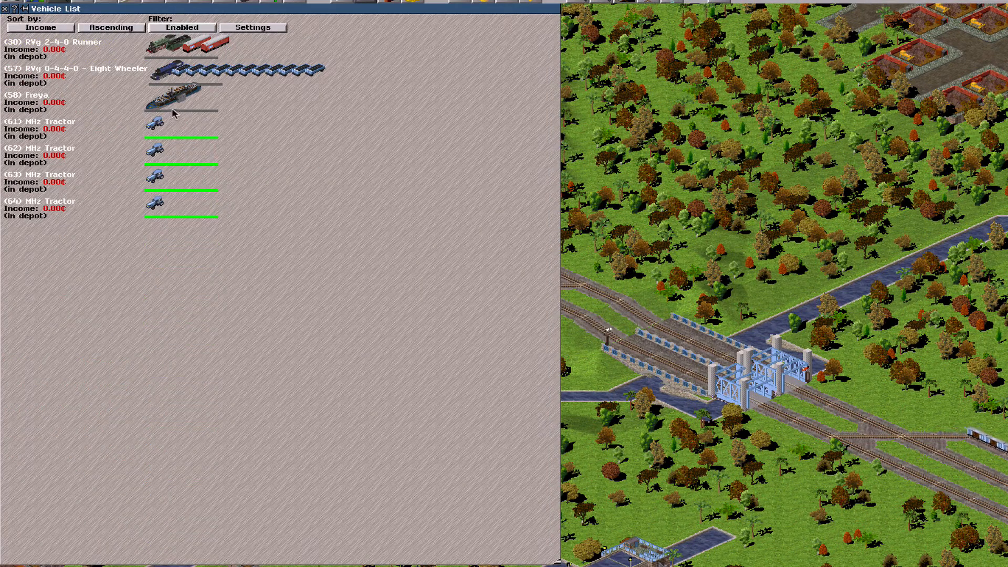
mouse_move(168, 62)
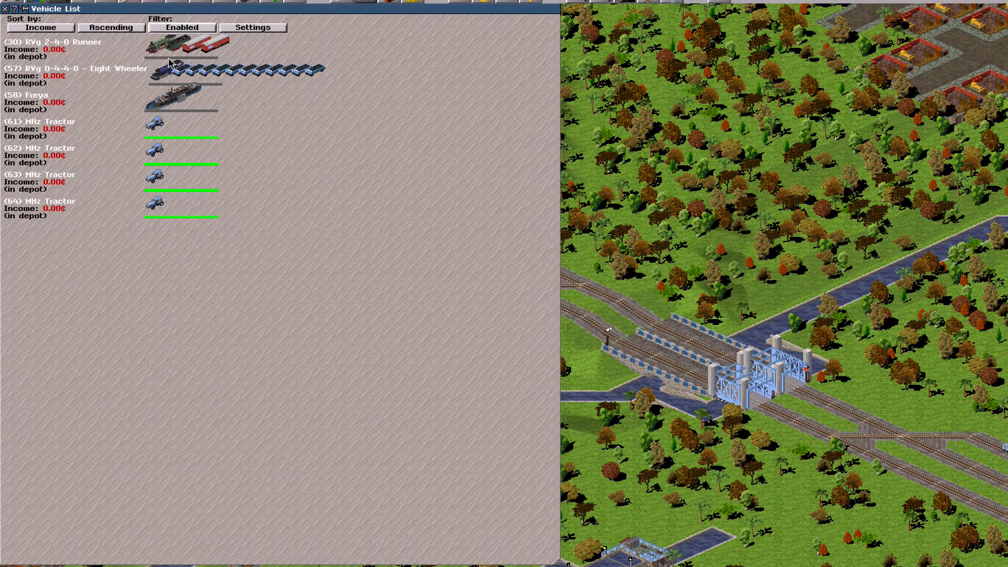
mouse_move(84, 188)
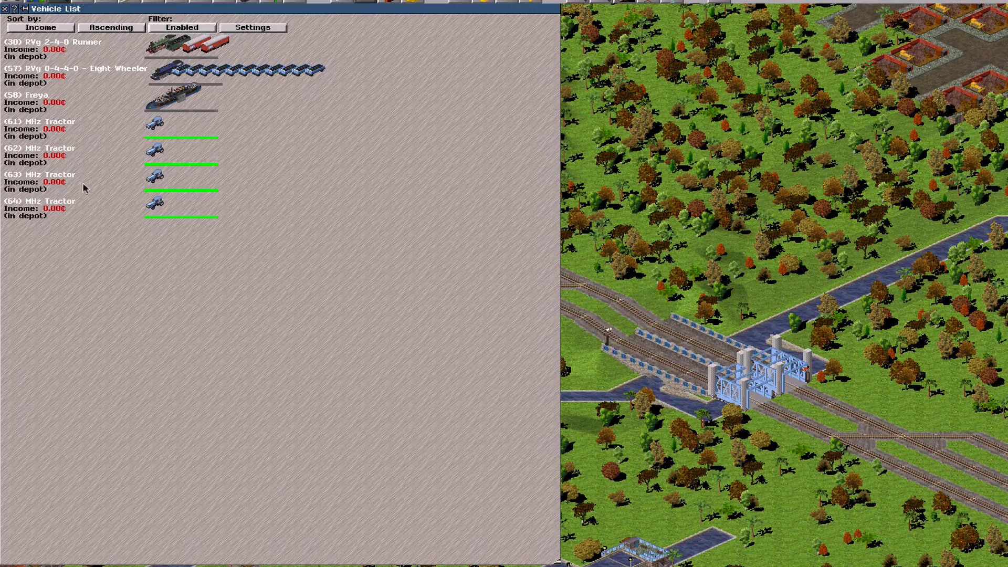
mouse_move(253, 28)
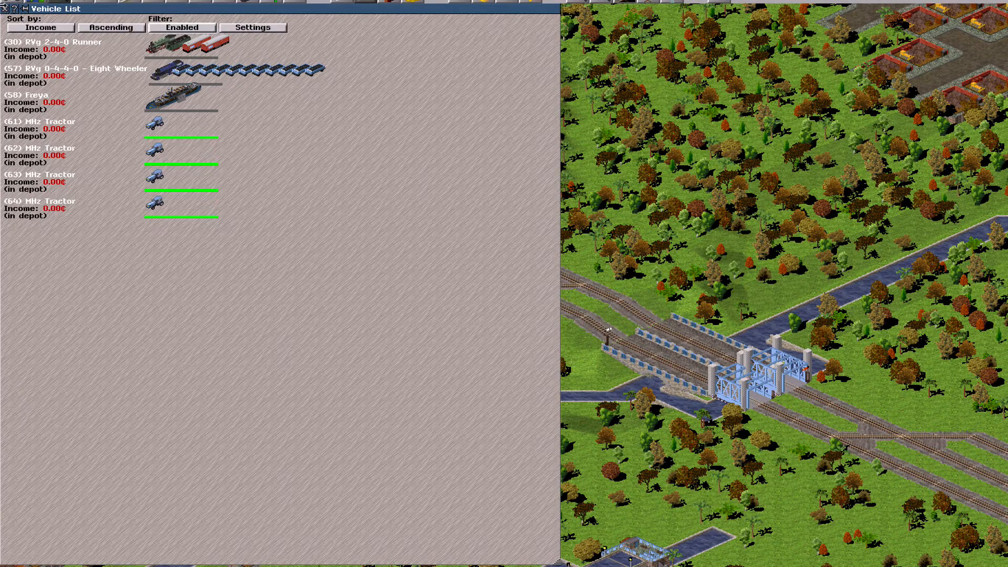
click(6, 9)
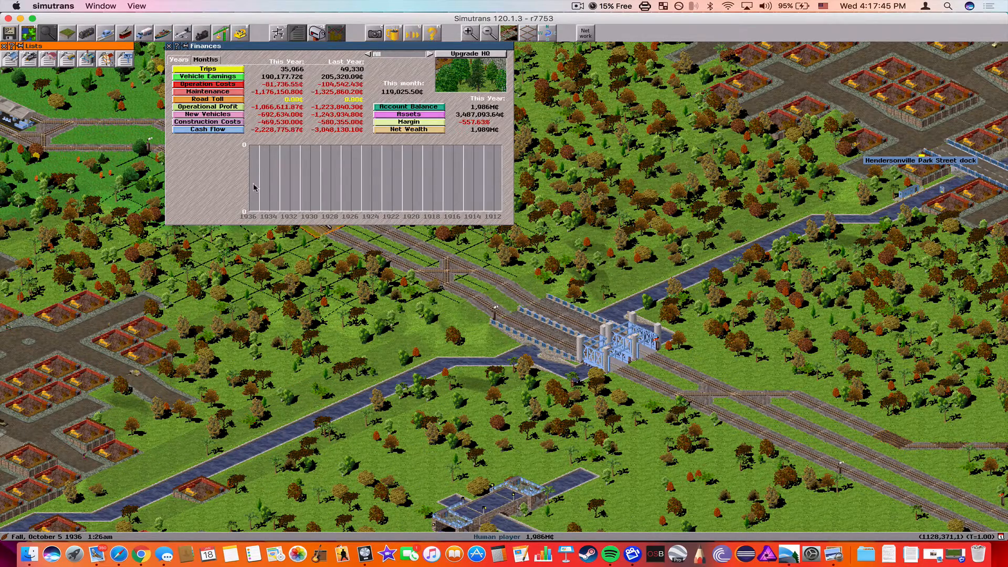
- Review Finances and the Textile Factory's production chart, leaving Hendersonville's factory yard in view
click(169, 45)
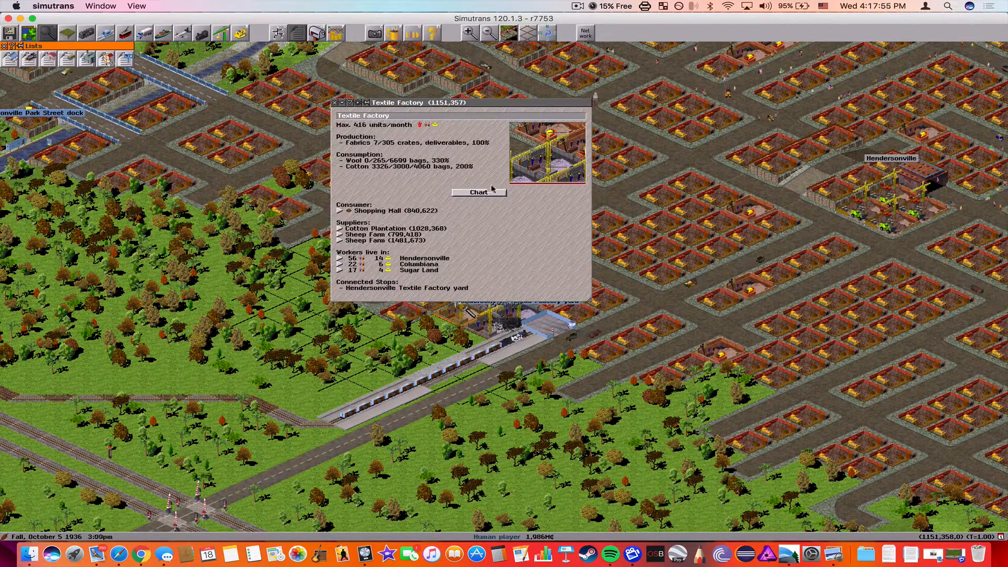
click(479, 193)
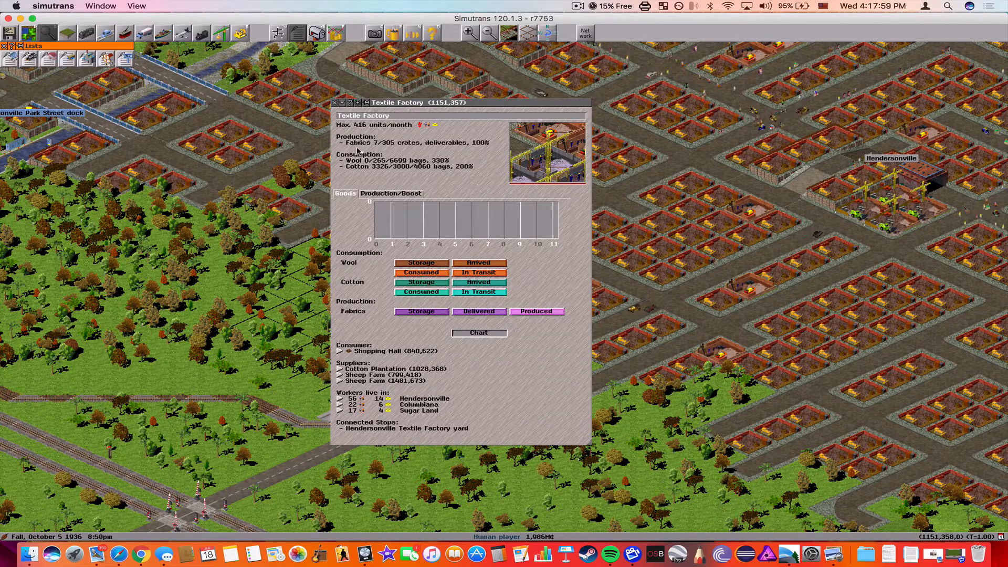
click(335, 101)
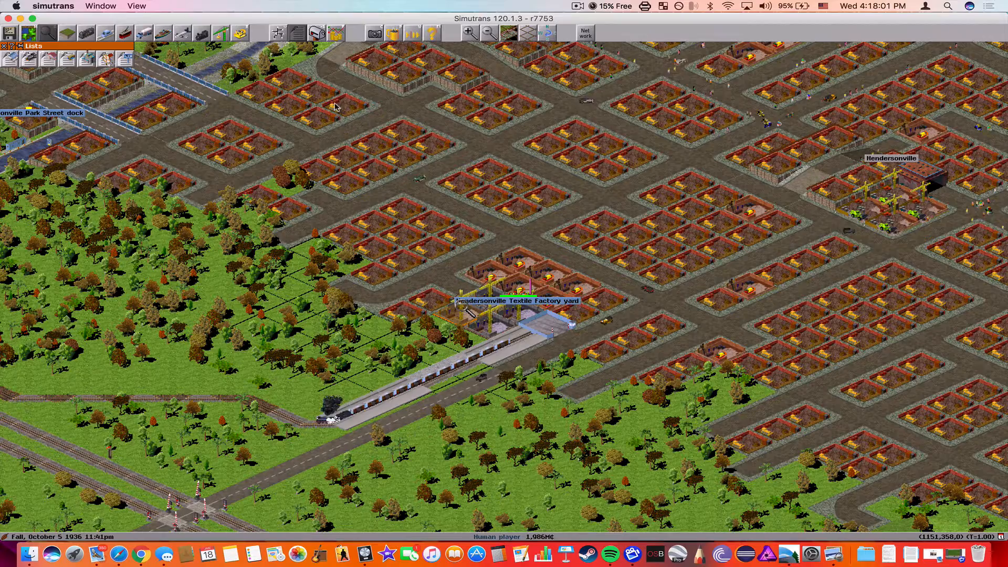